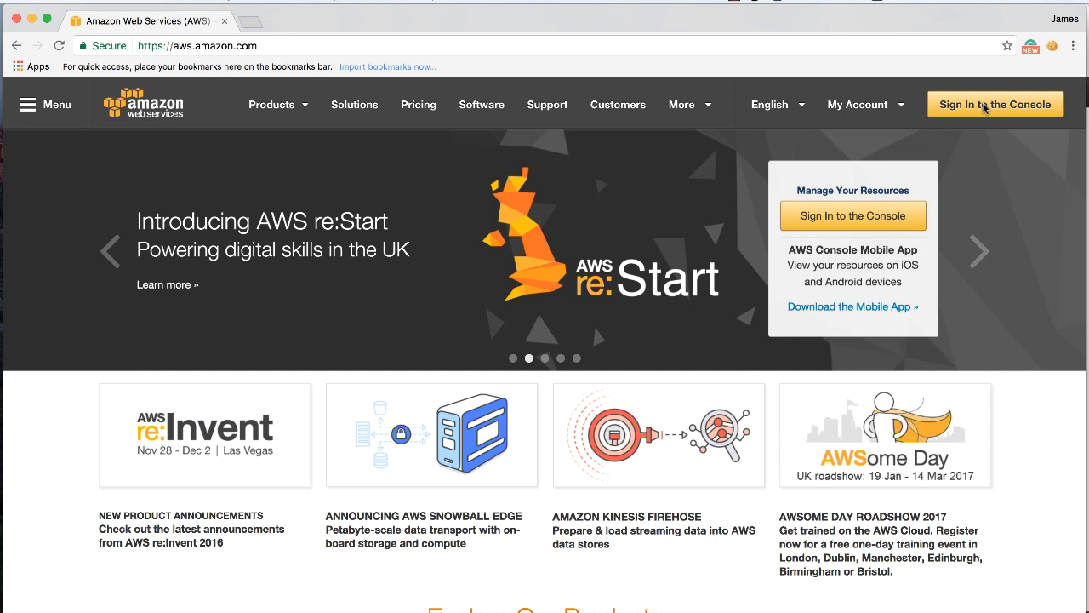
pyautogui.moveTo(997, 109)
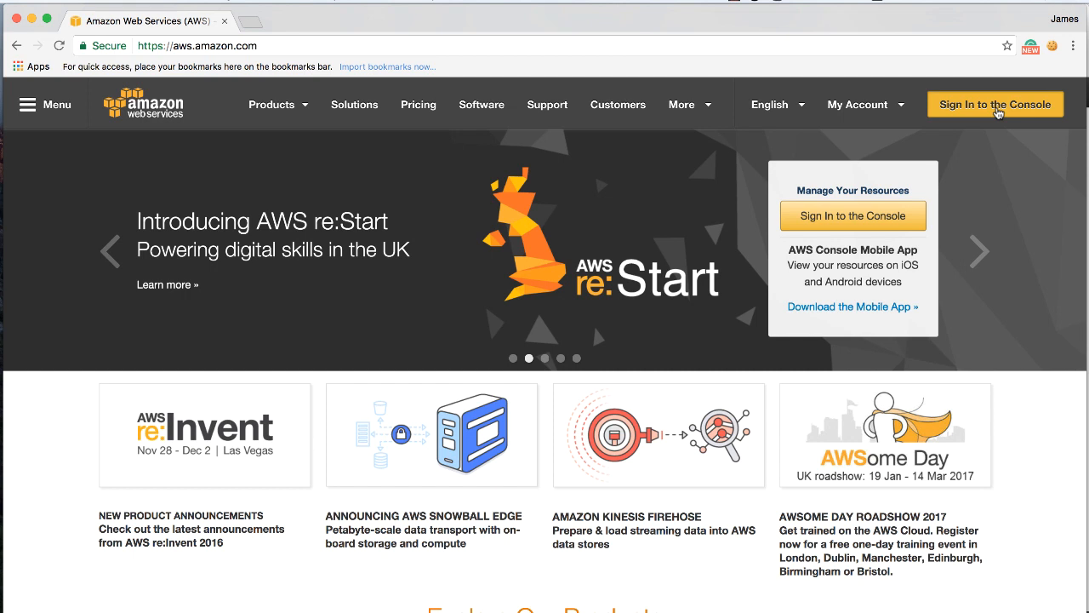
# Step: Sign in to the AWS console and bring up the full list of services
pyautogui.click(995, 104)
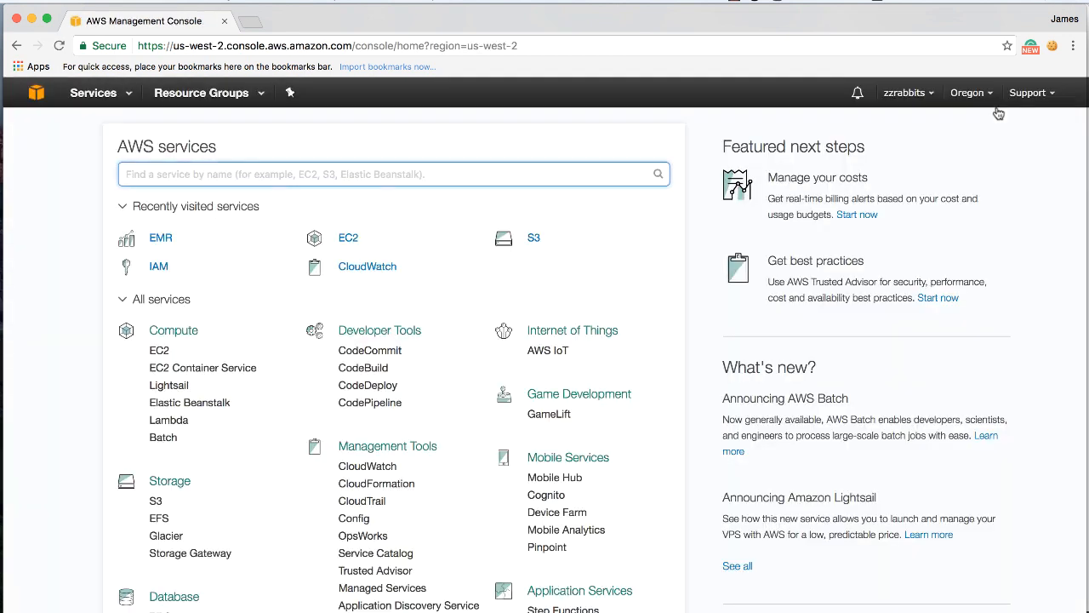
pyautogui.moveTo(57, 90)
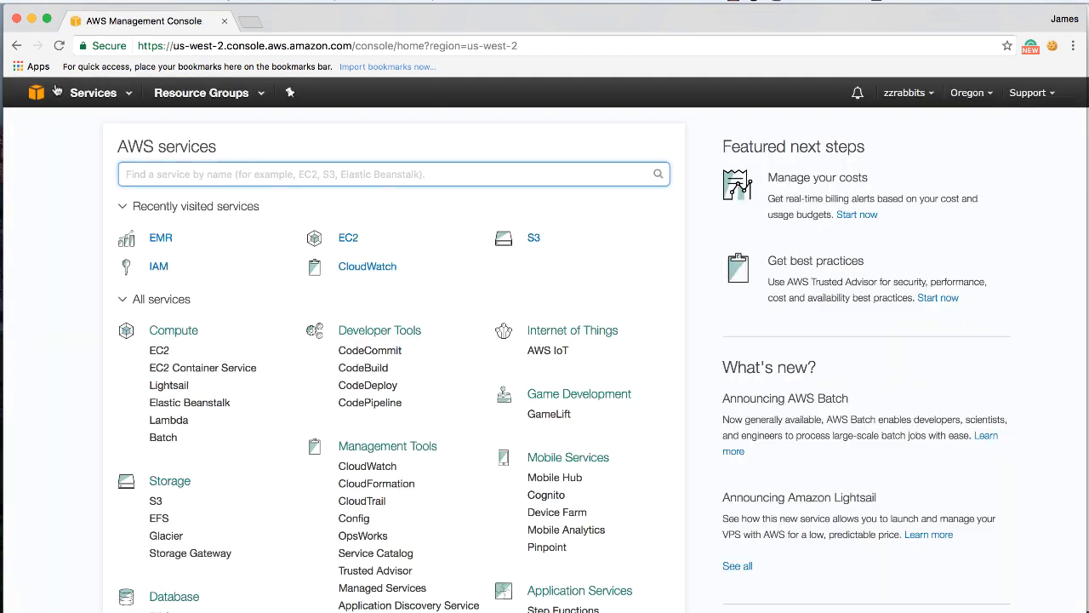
pyautogui.click(93, 93)
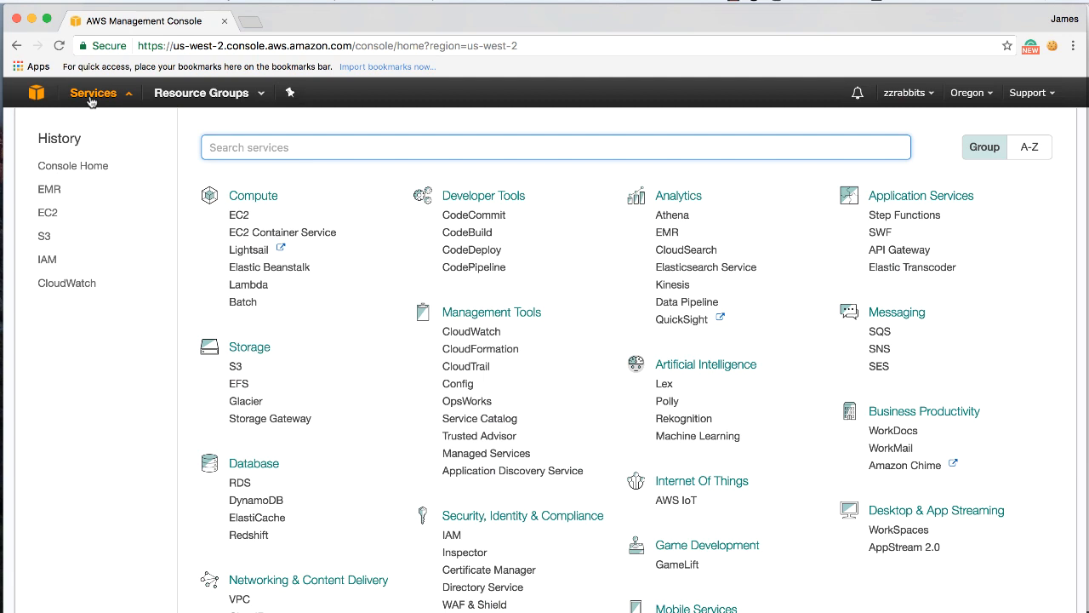
pyautogui.moveTo(688, 231)
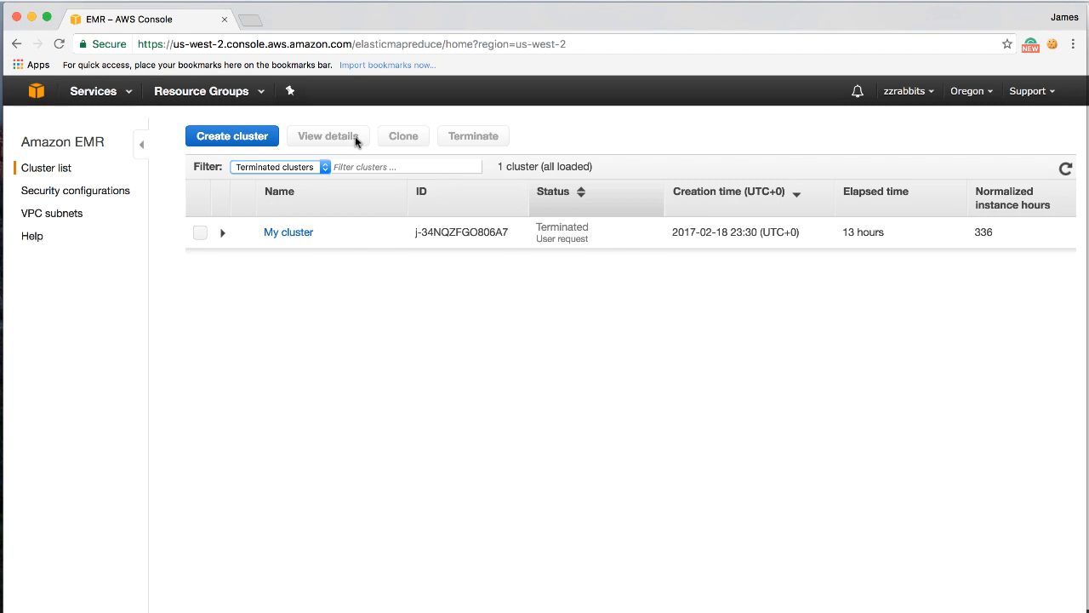
# Step: Open the EMR Create Cluster quick options form and review its default general and software settings
pyautogui.click(232, 136)
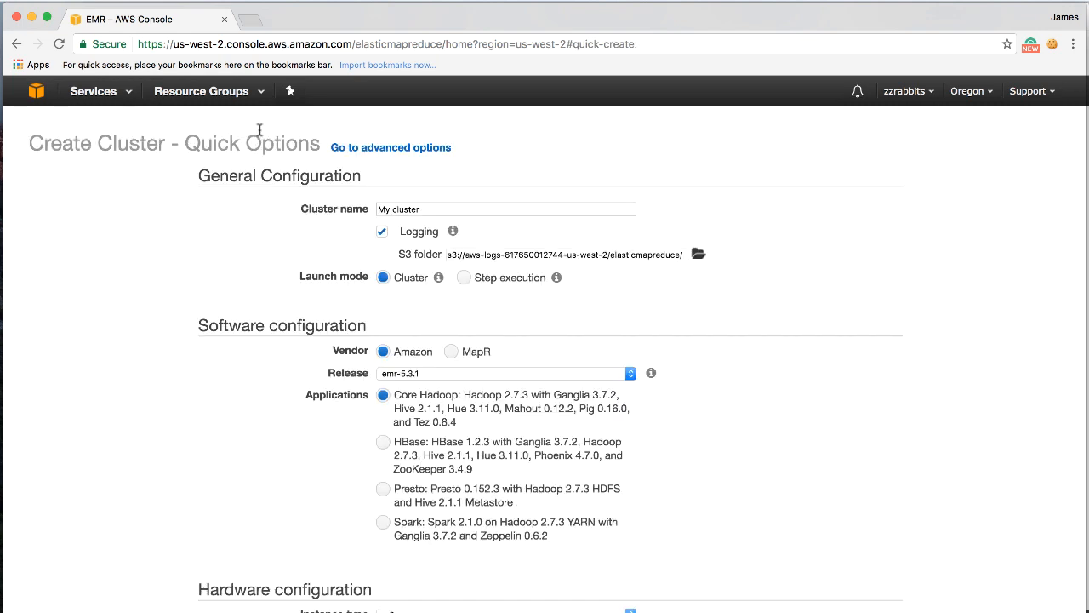
pyautogui.tripleClick(505, 209)
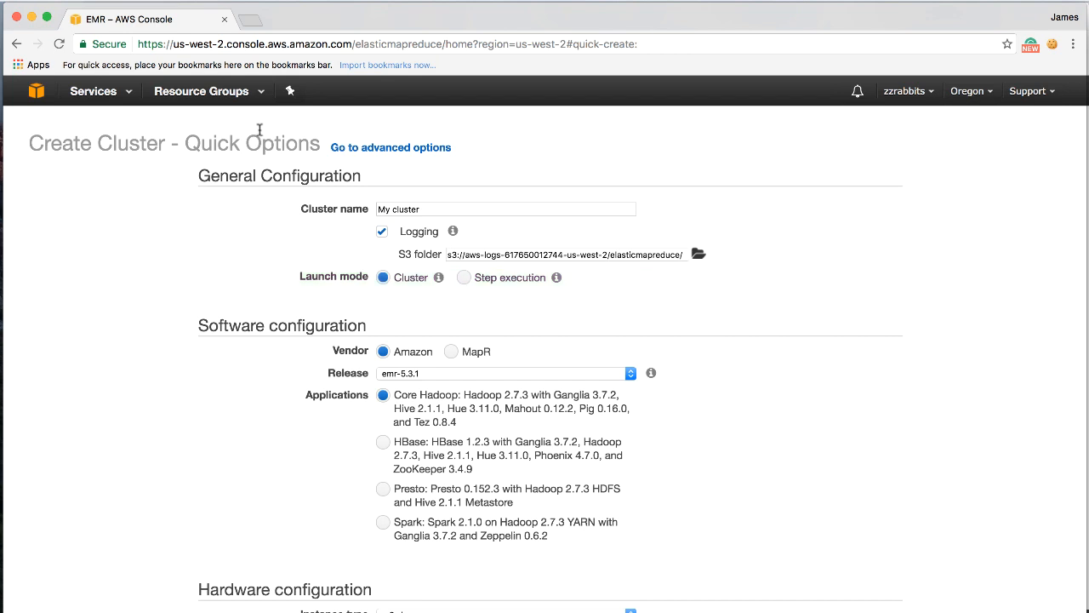
pyautogui.scroll(-3)
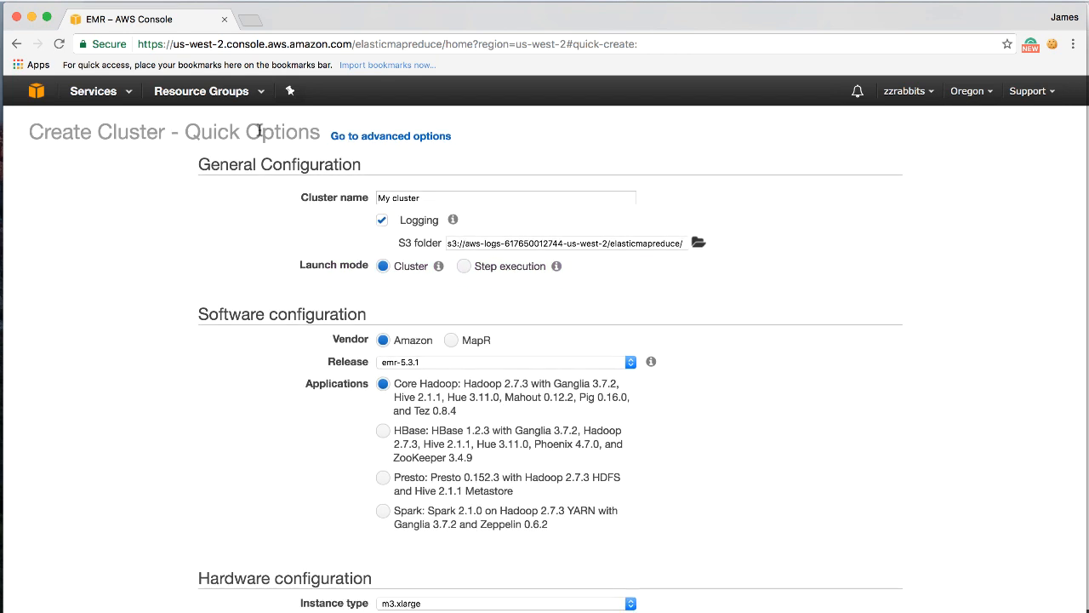
pyautogui.scroll(-3)
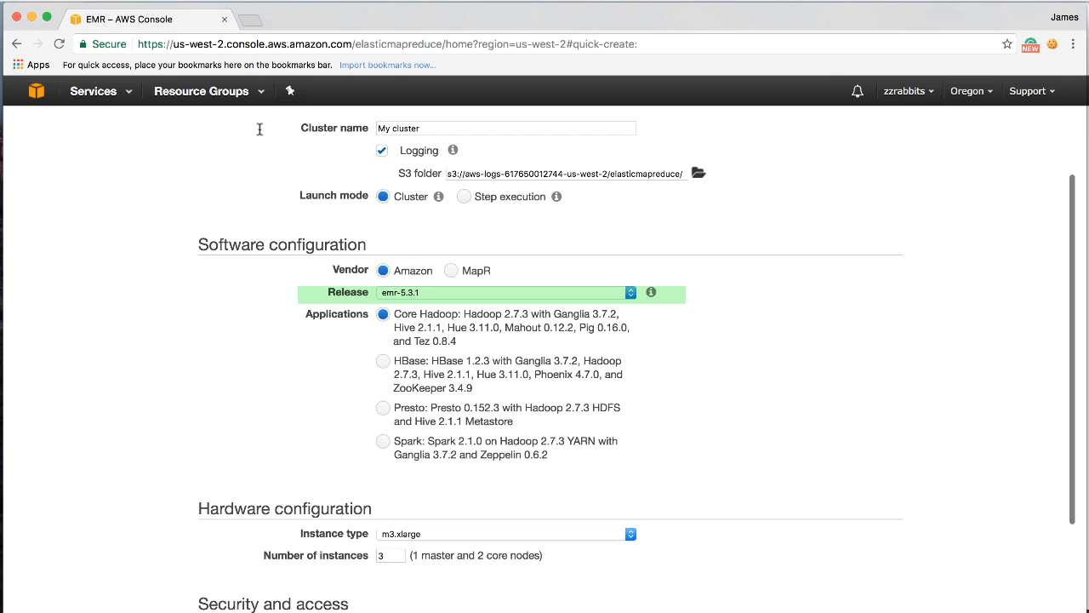
# Step: Select the Spark 2.1.0 application bundle with YARN, Ganglia and Zeppelin
pyautogui.scroll(-3)
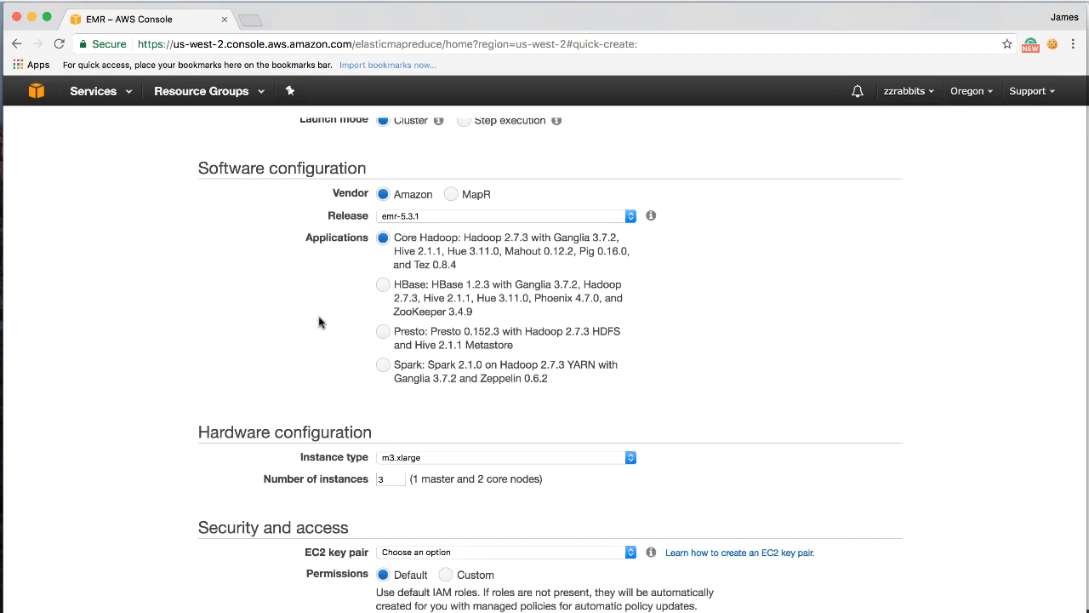
pyautogui.click(383, 365)
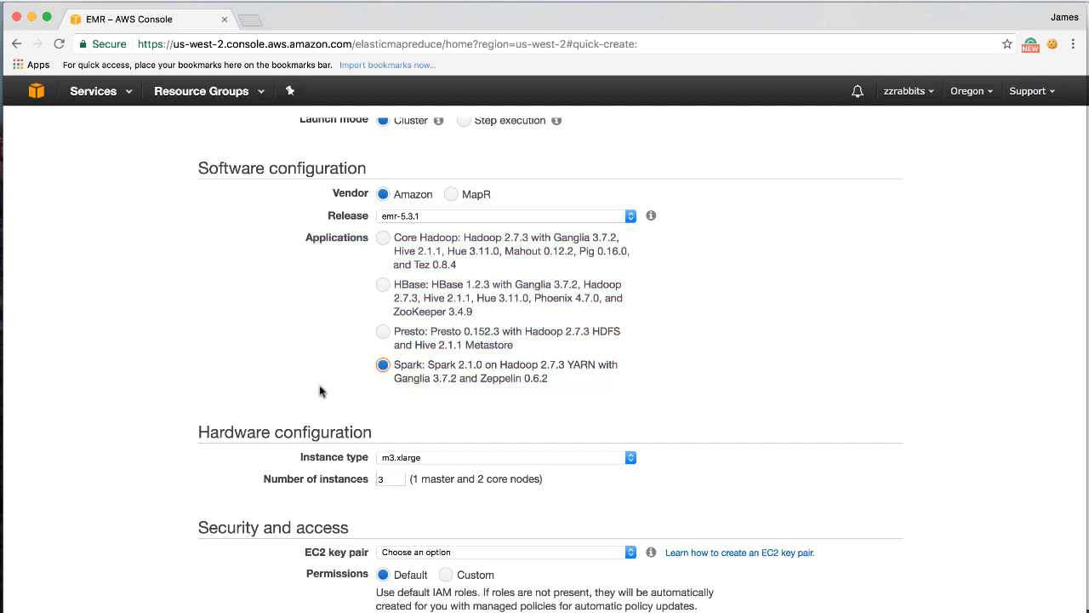
pyautogui.scroll(-3)
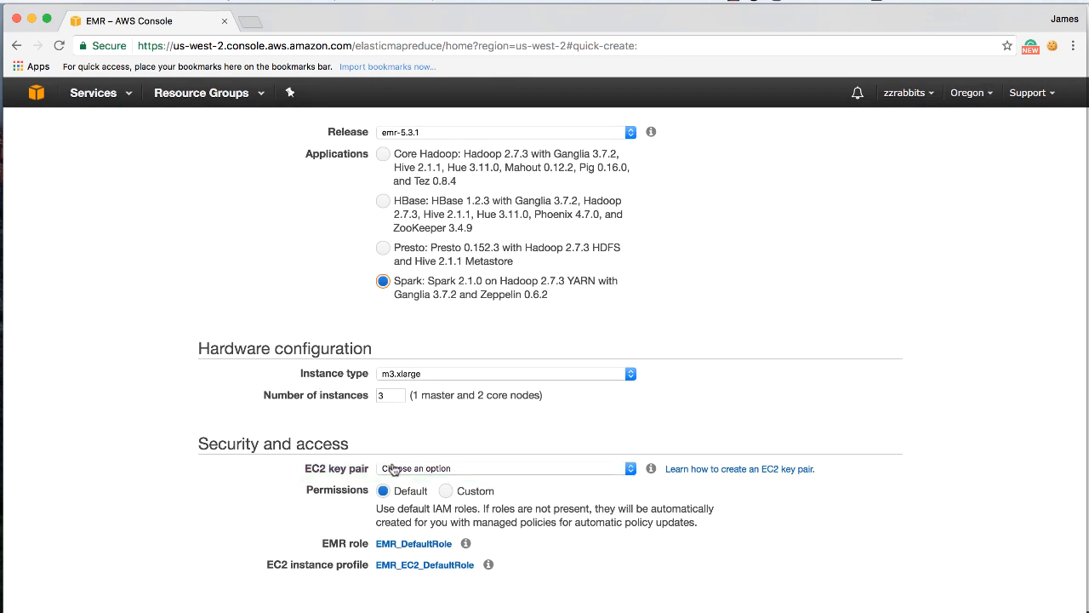
# Step: Choose the james_key EC2 key pair and create the Spark cluster
pyautogui.click(503, 468)
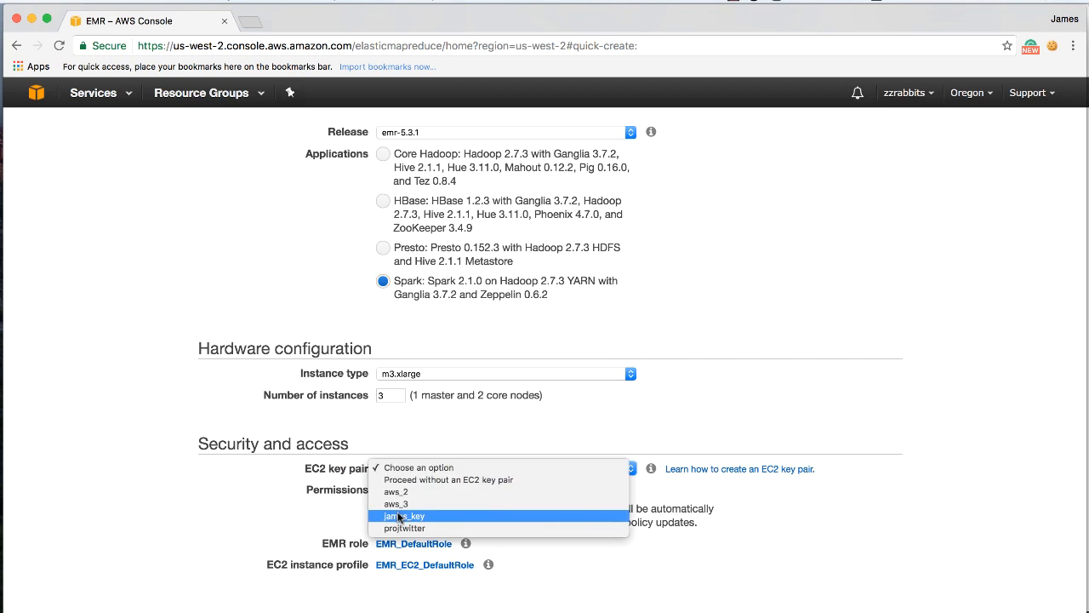
pyautogui.click(405, 516)
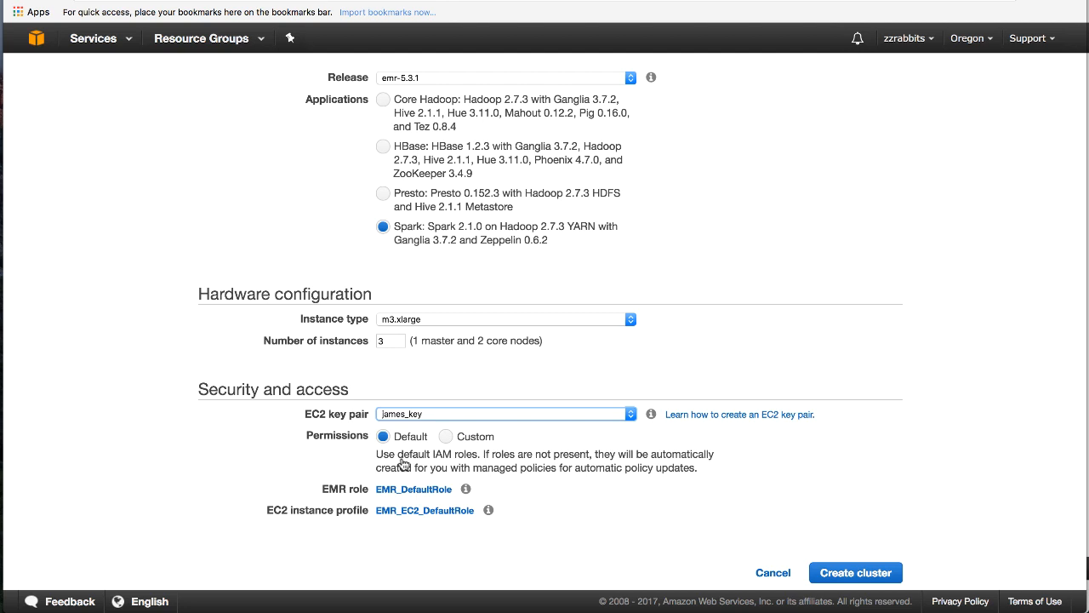
pyautogui.moveTo(596, 517)
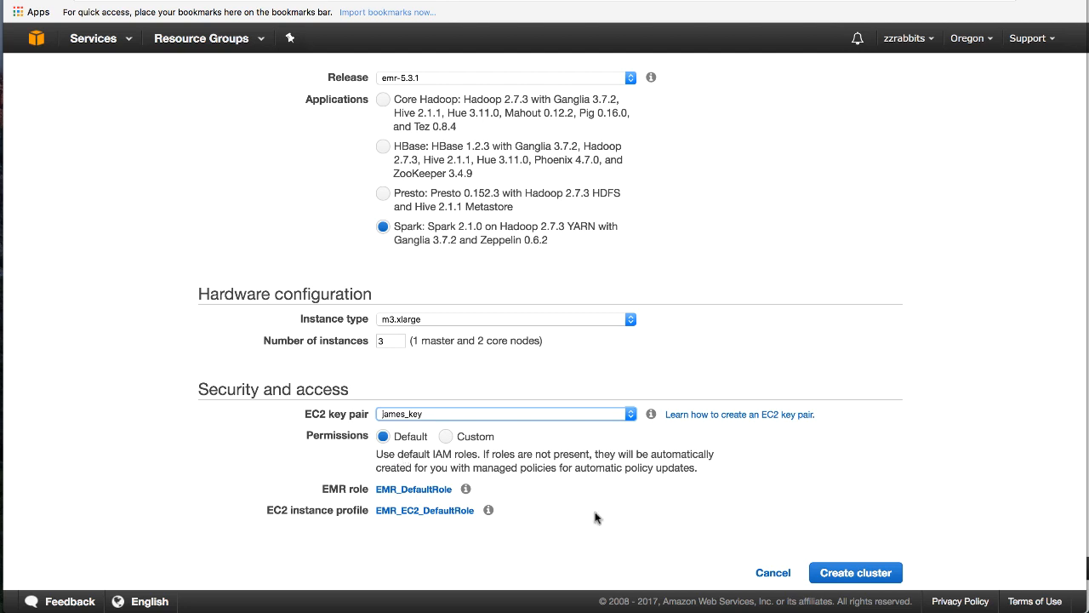
pyautogui.click(855, 572)
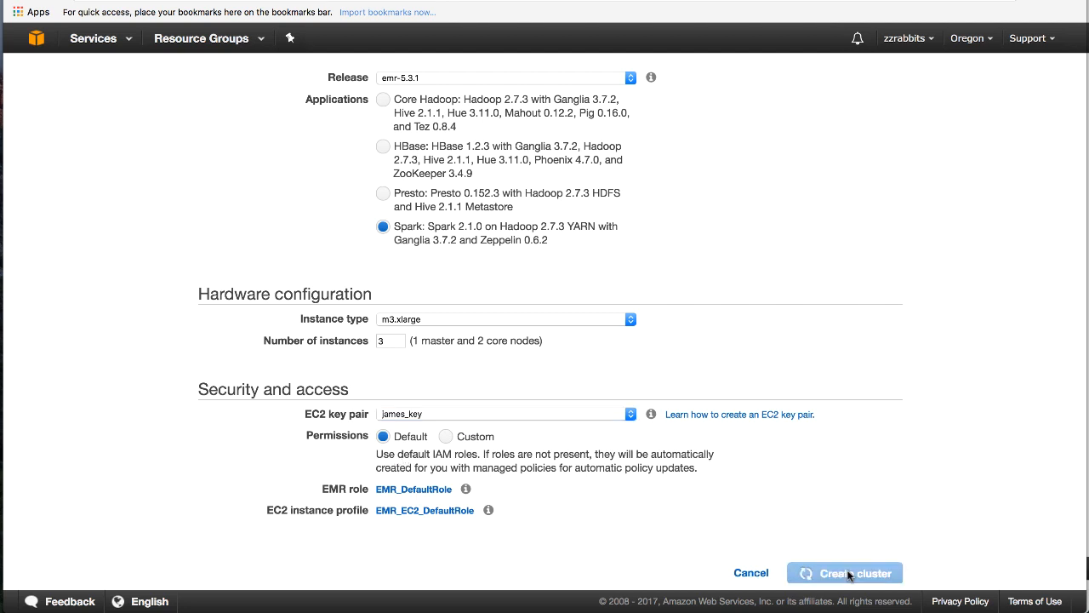
pyautogui.click(844, 572)
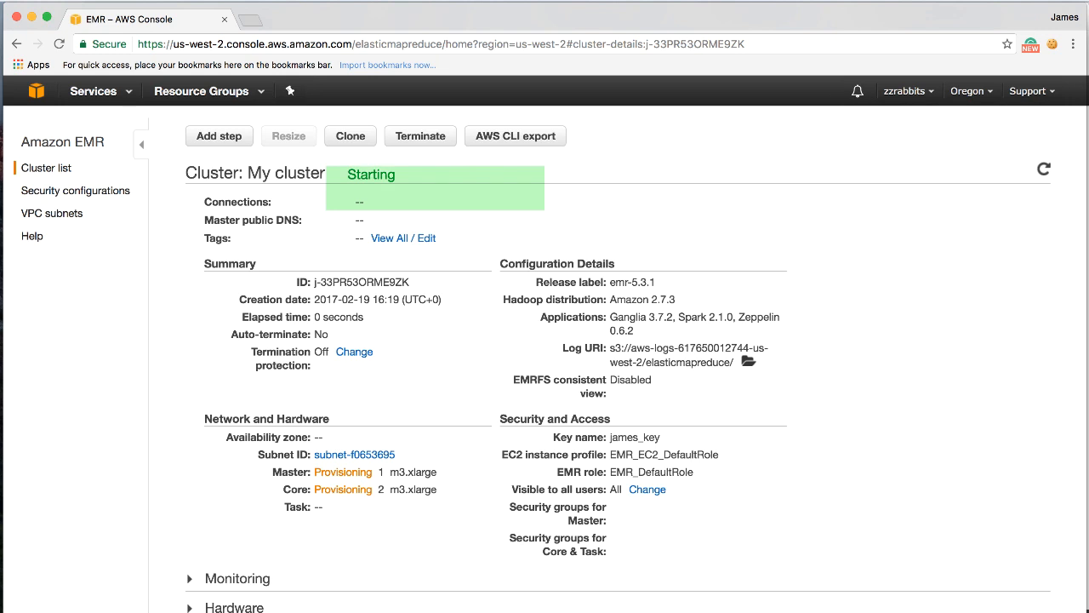
pyautogui.moveTo(963, 520)
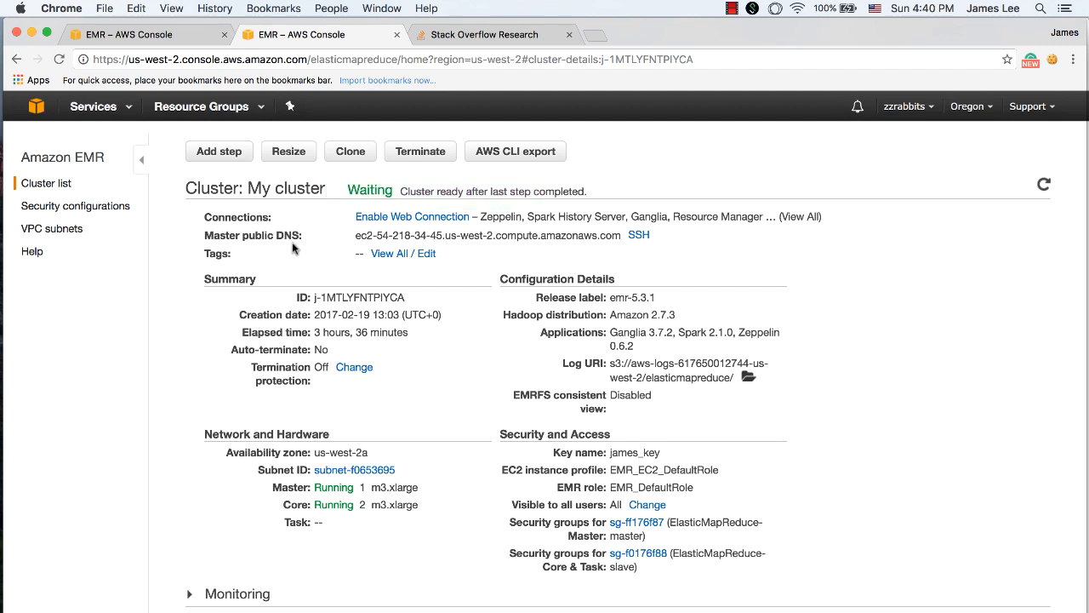
# Step: Follow the running cluster's Security groups for Master link to the EC2 security groups page
pyautogui.scroll(-3)
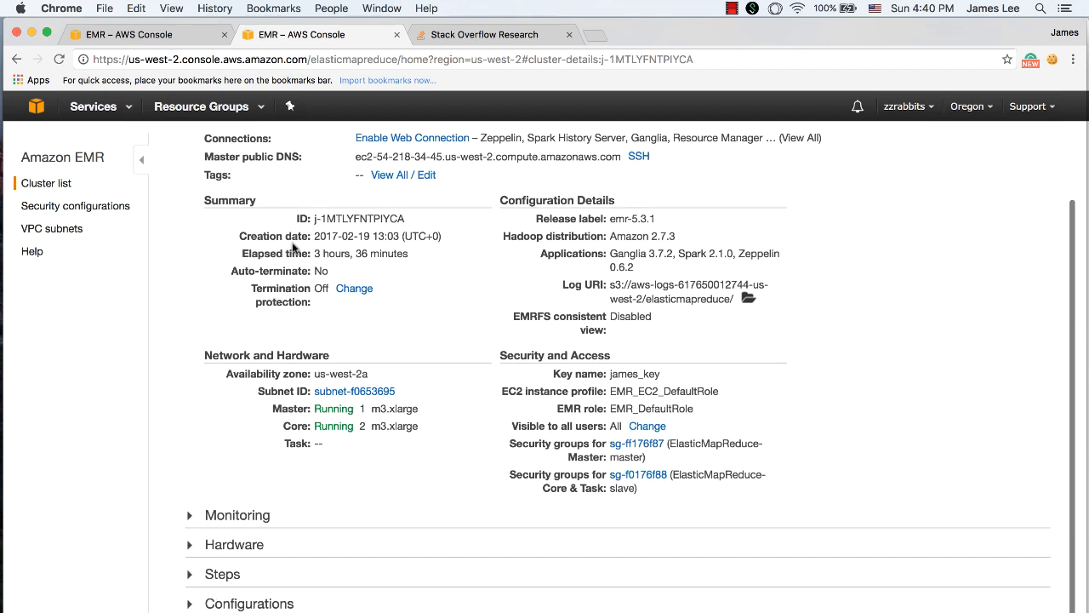
pyautogui.scroll(-3)
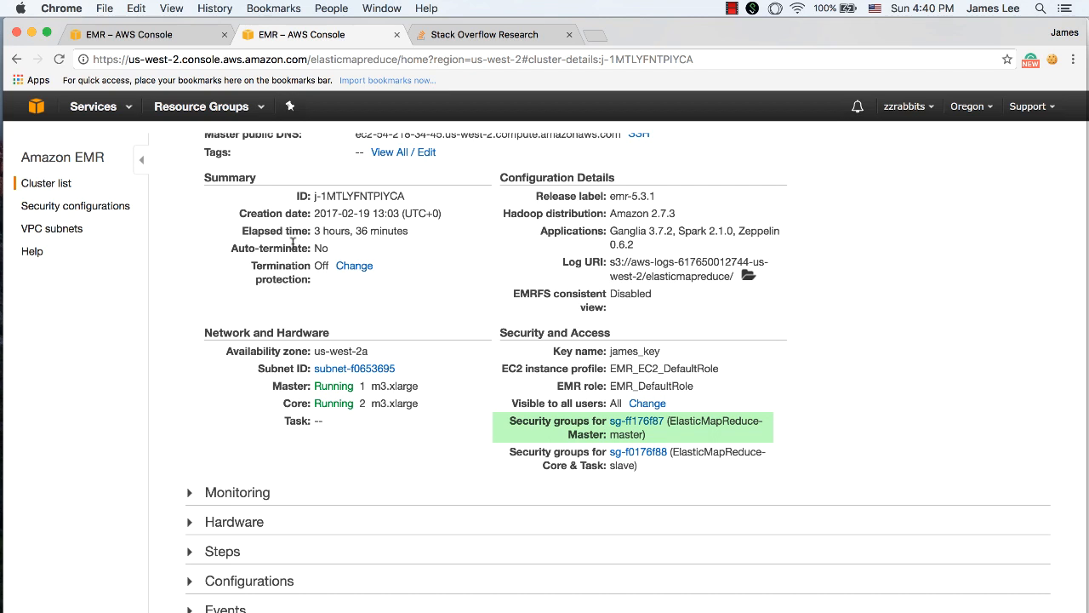
pyautogui.scroll(-3)
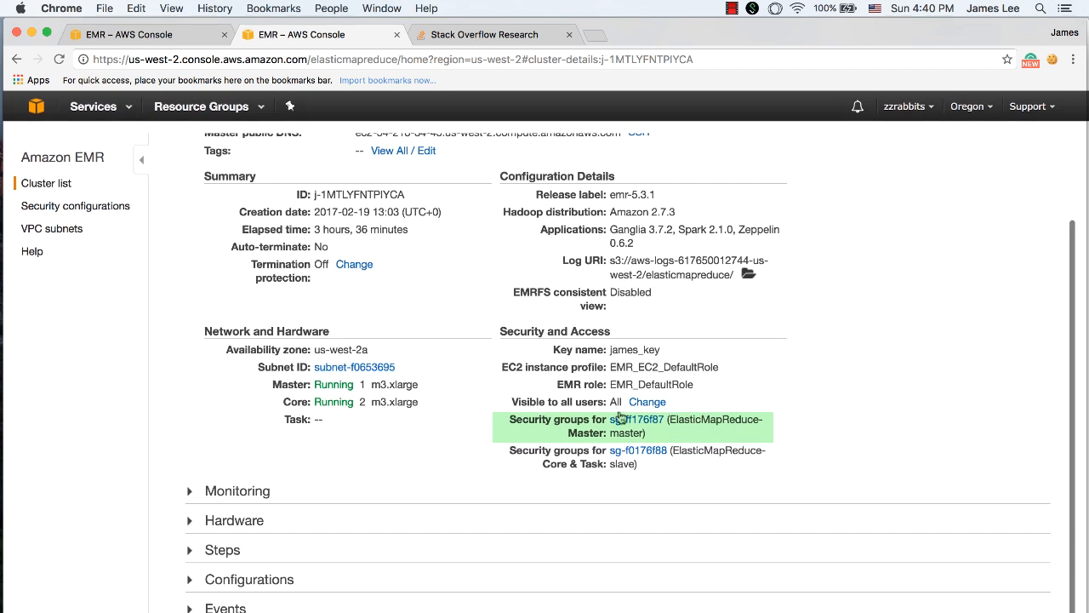
pyautogui.click(639, 419)
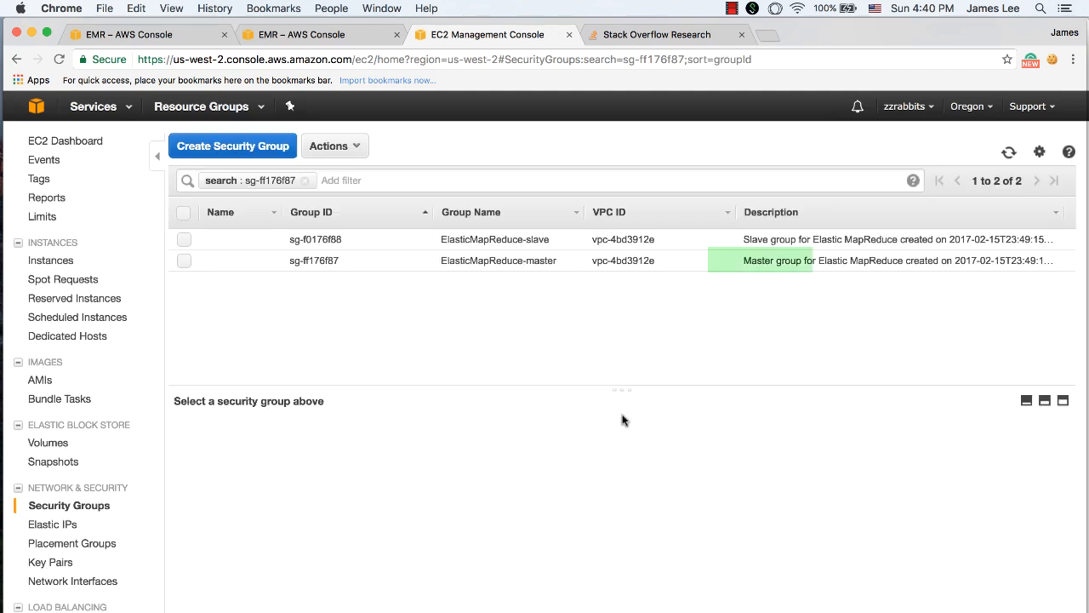
pyautogui.moveTo(339, 358)
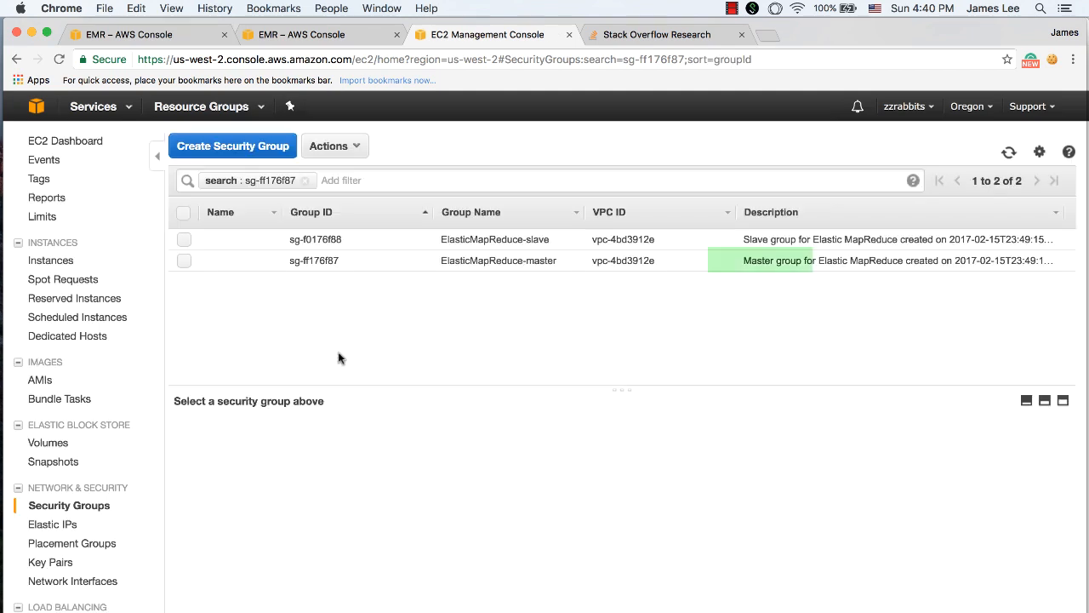
# Step: Select ElasticMapReduce-master and begin editing its inbound rules
pyautogui.click(183, 260)
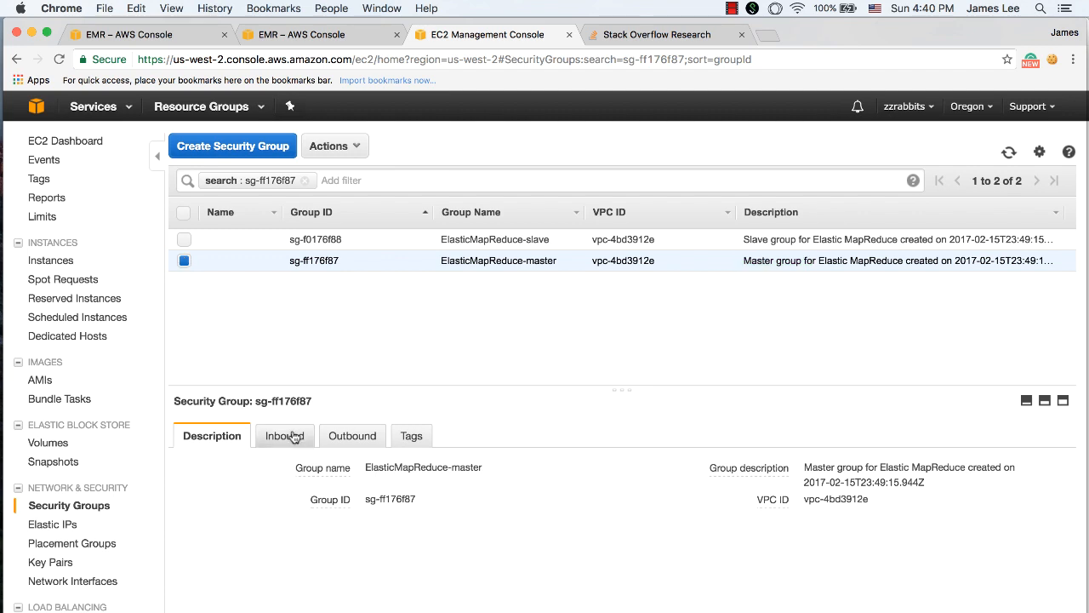
pyautogui.click(283, 435)
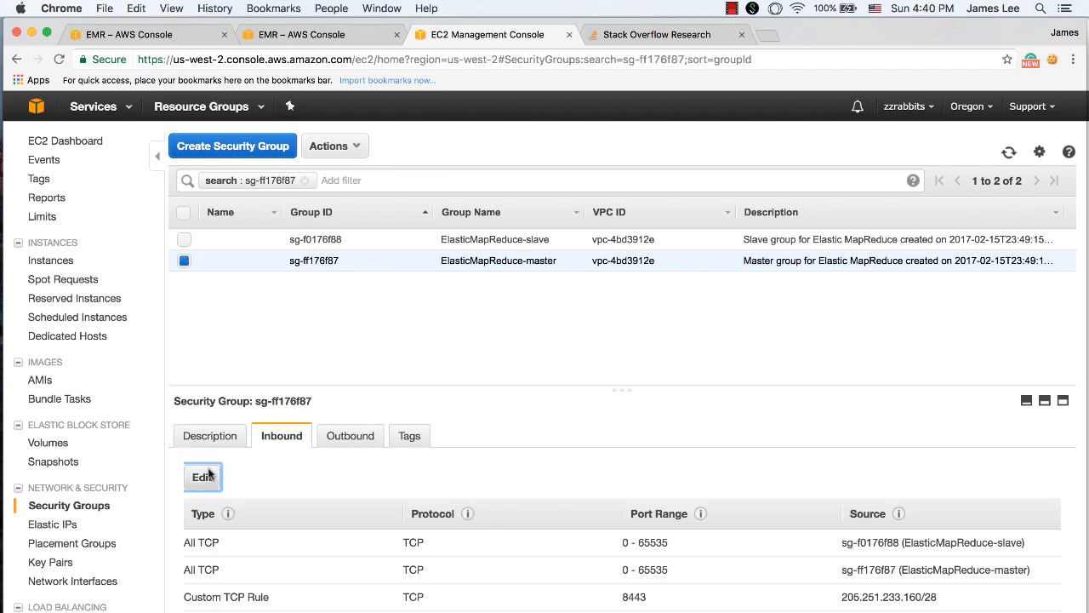
pyautogui.click(201, 477)
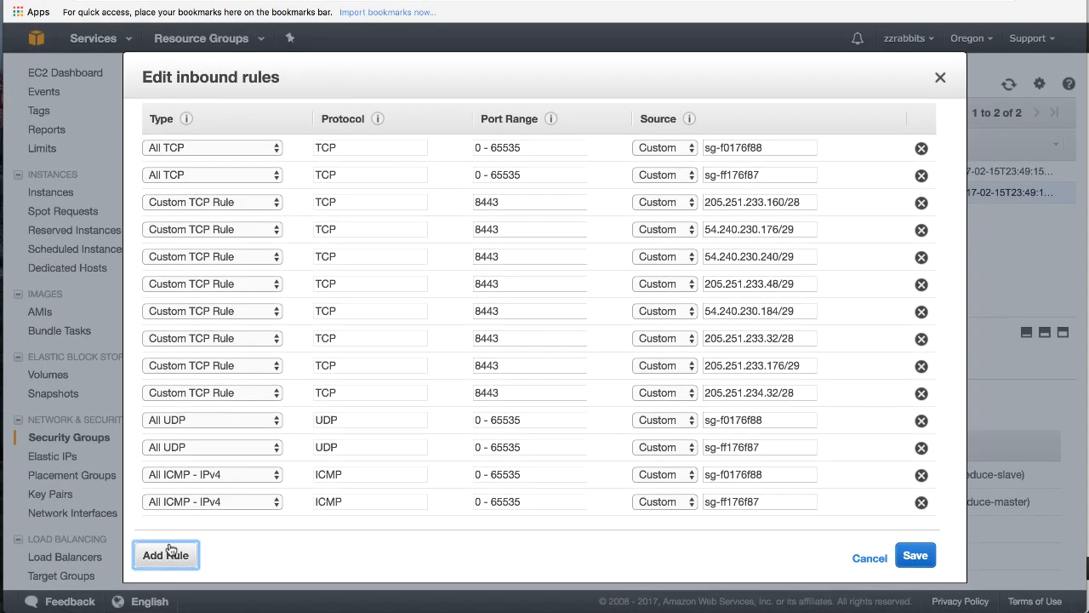
# Step: Add and save an inbound SSH rule on port 22 with source Anywhere
pyautogui.click(166, 555)
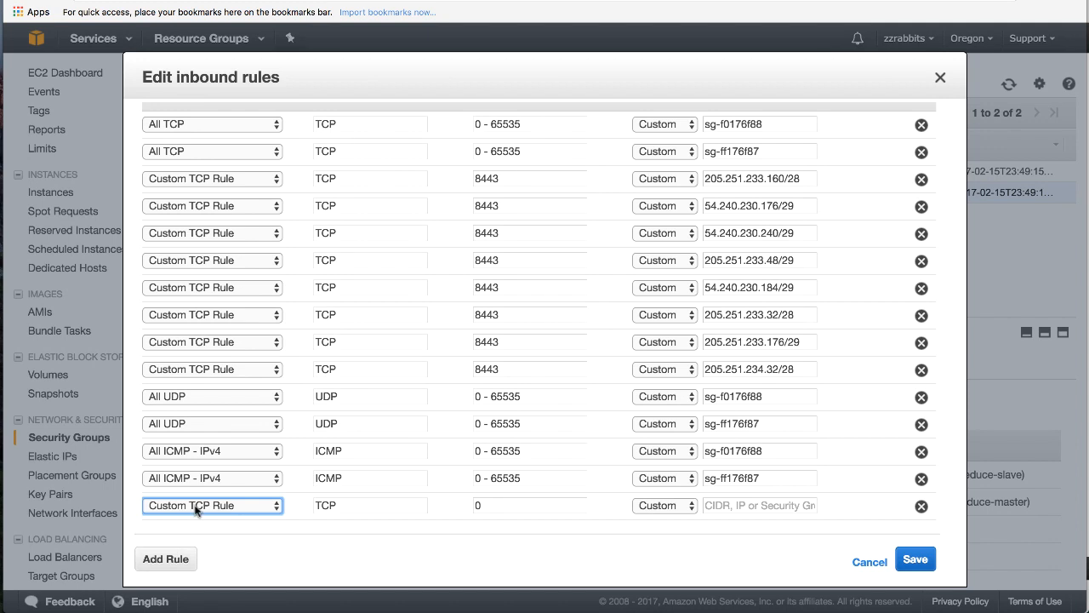
pyautogui.click(212, 505)
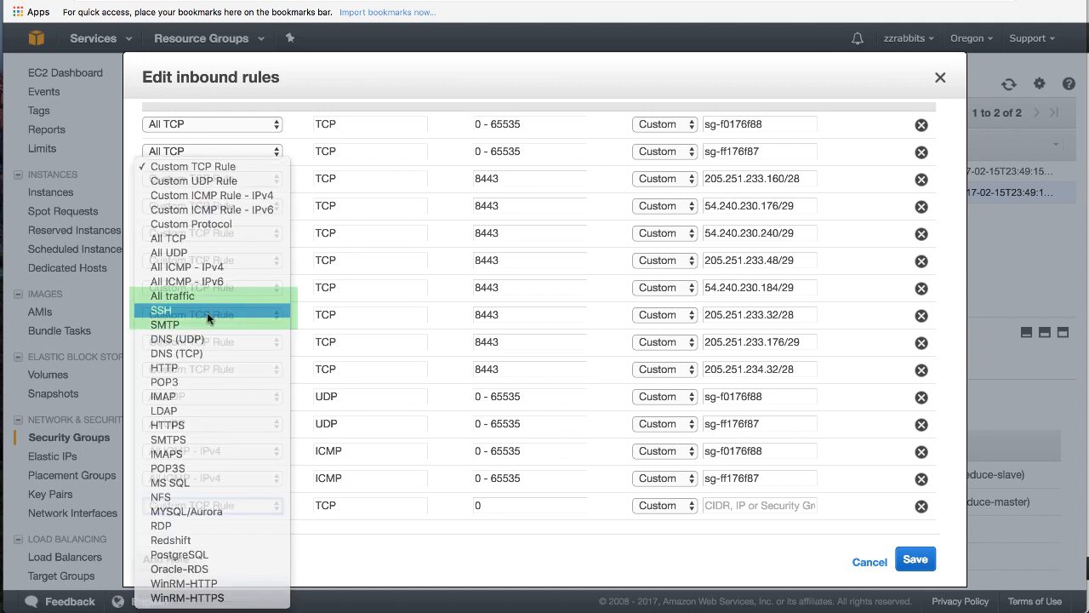
pyautogui.click(161, 310)
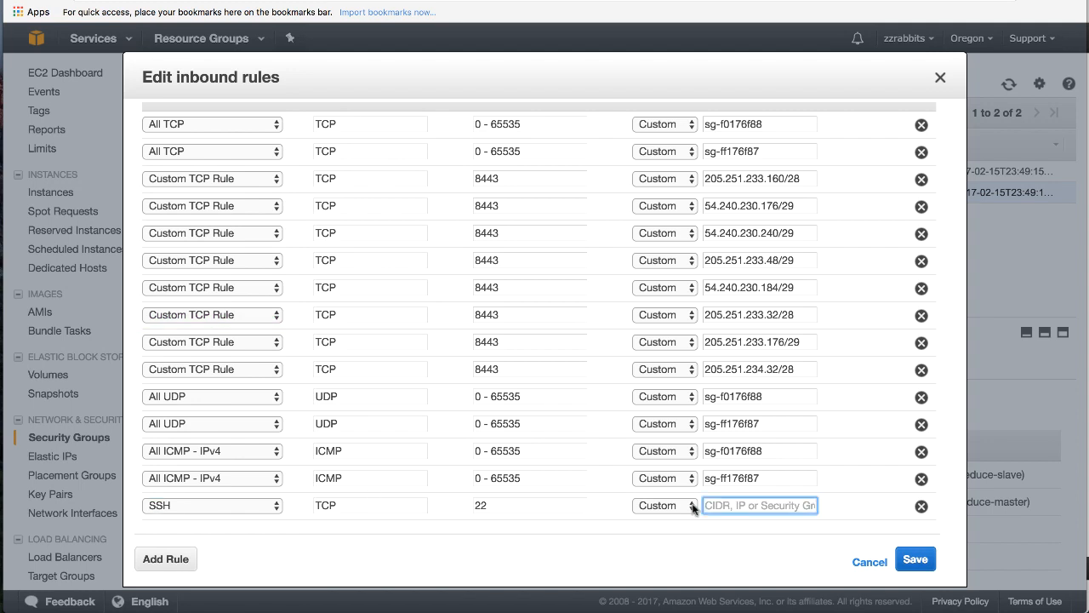
pyautogui.click(664, 505)
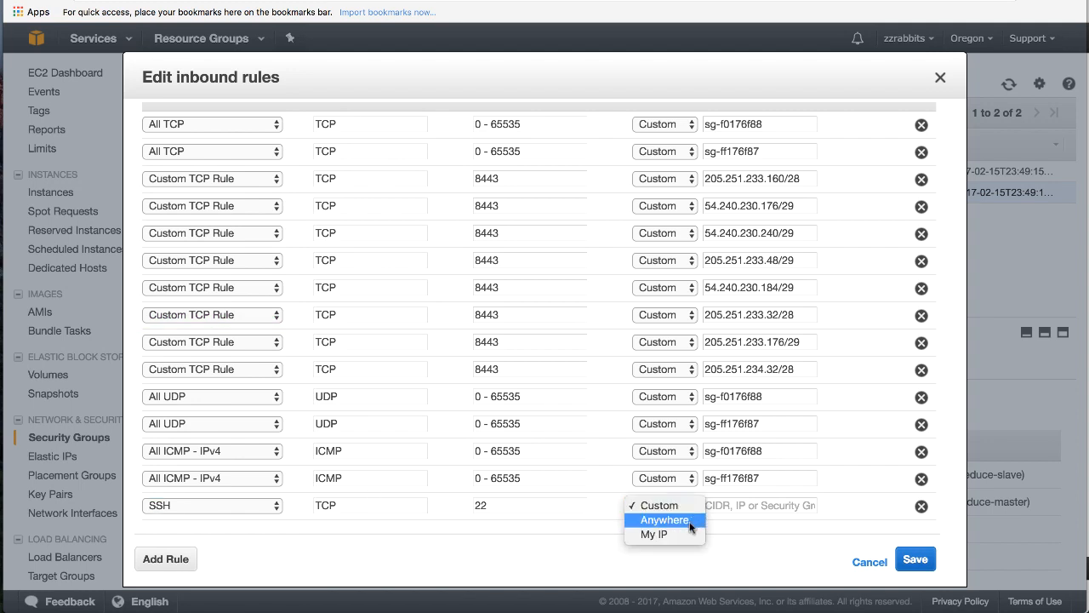
pyautogui.click(665, 520)
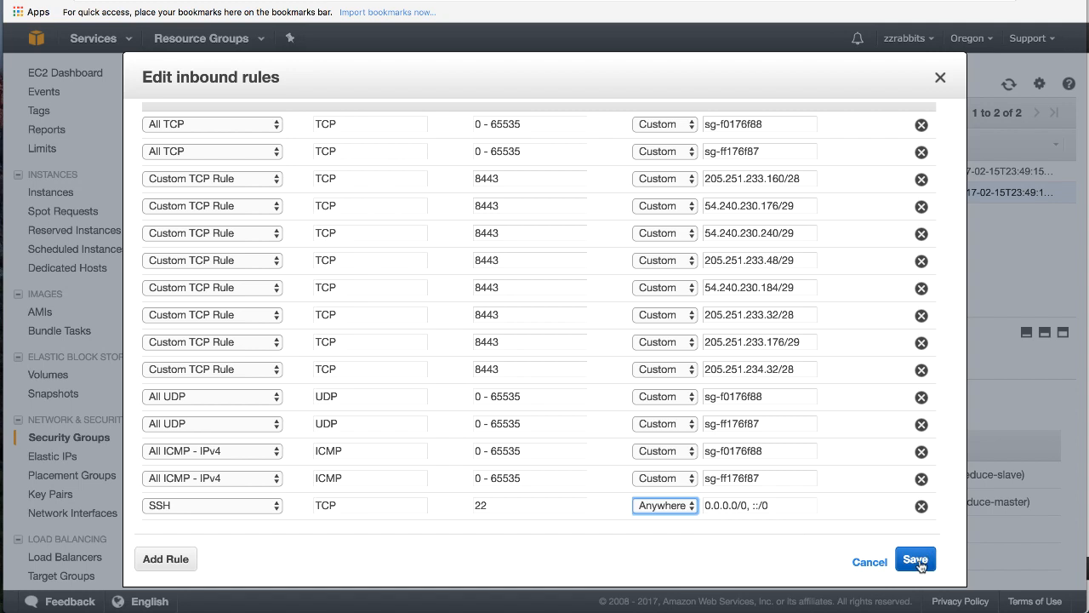
pyautogui.click(915, 561)
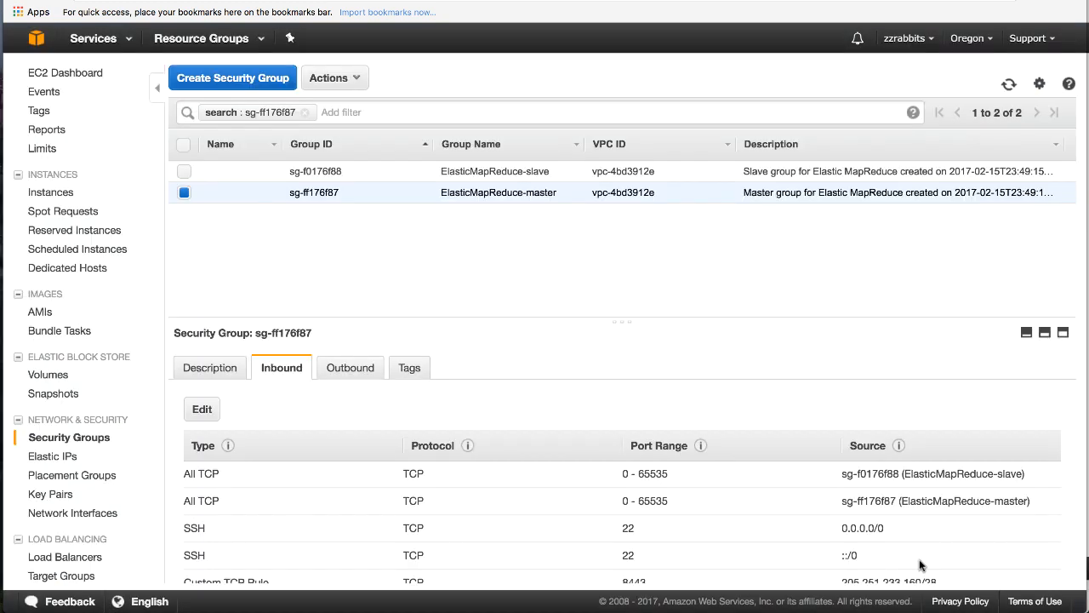
# Step: Close the EC2 Management Console tab
pyautogui.click(312, 20)
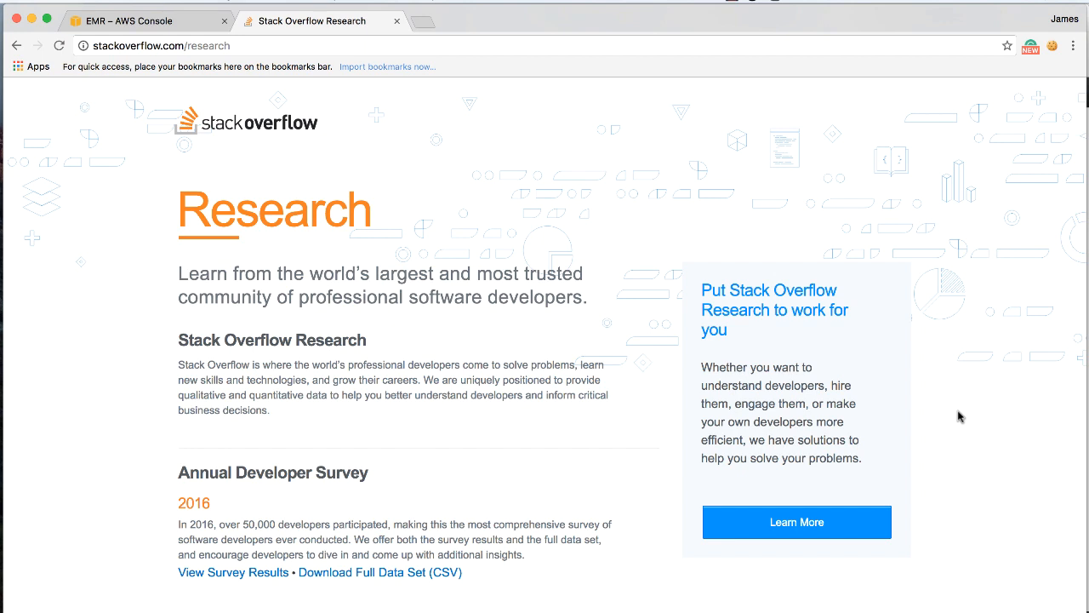
# Step: Download the 2016 Developer Survey full data set (CSV) and open the downloaded zip
pyautogui.click(170, 46)
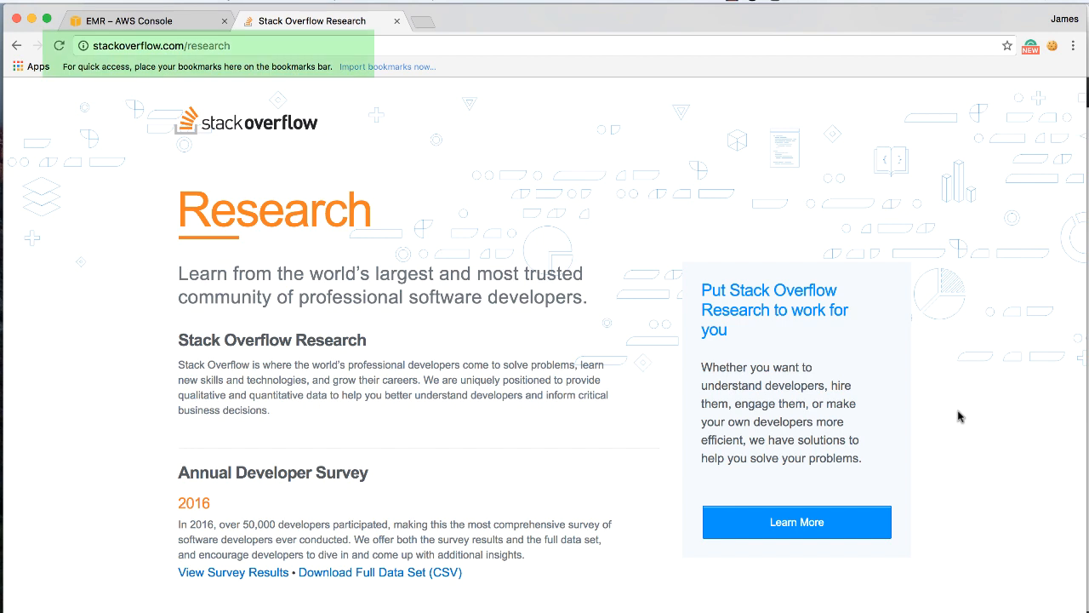
pyautogui.scroll(-3)
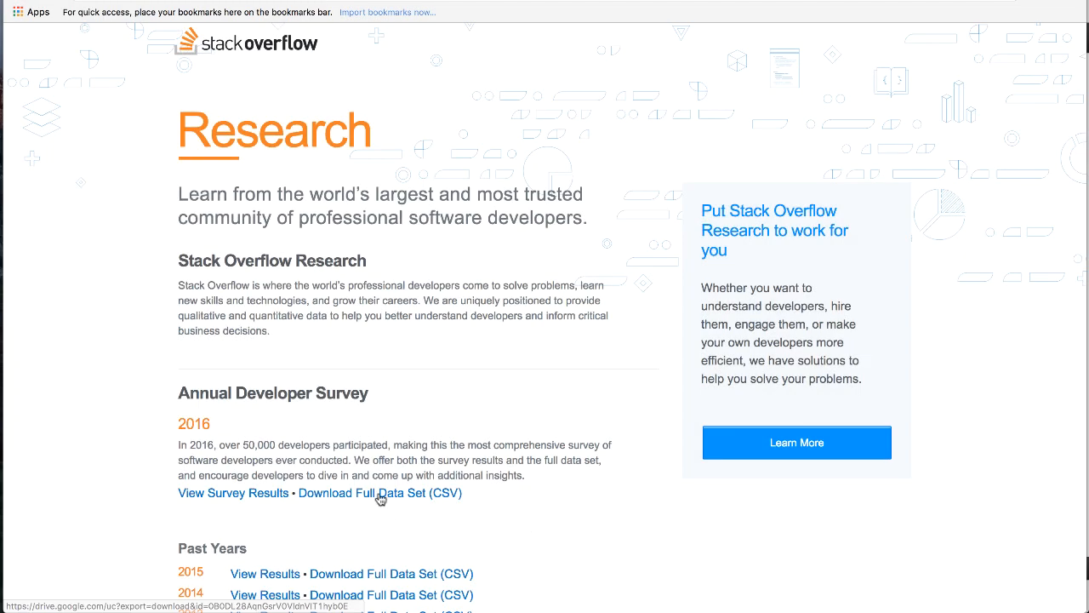
pyautogui.click(380, 493)
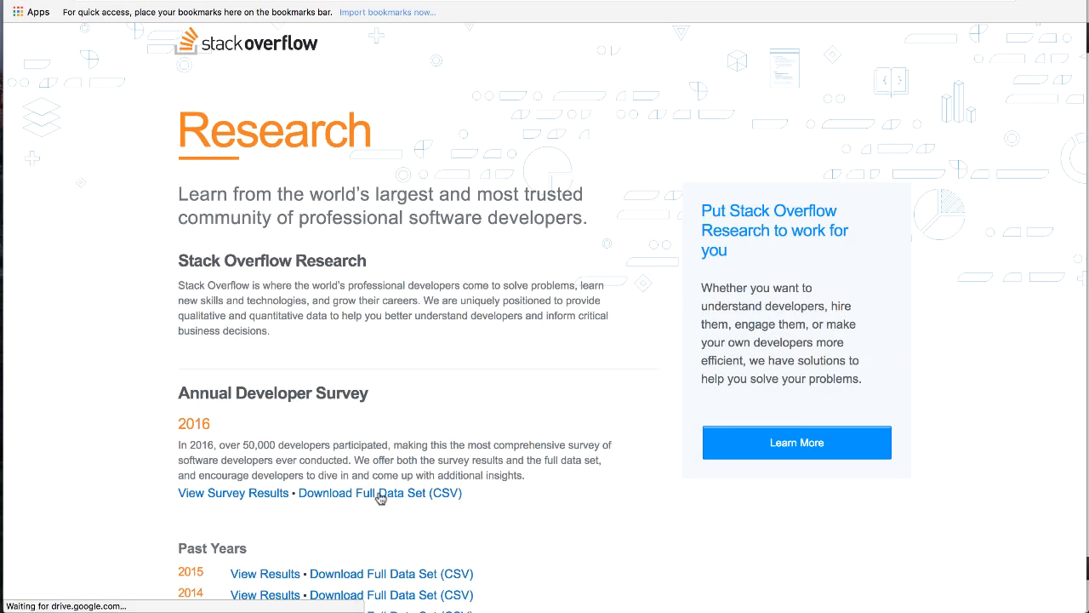
pyautogui.click(380, 493)
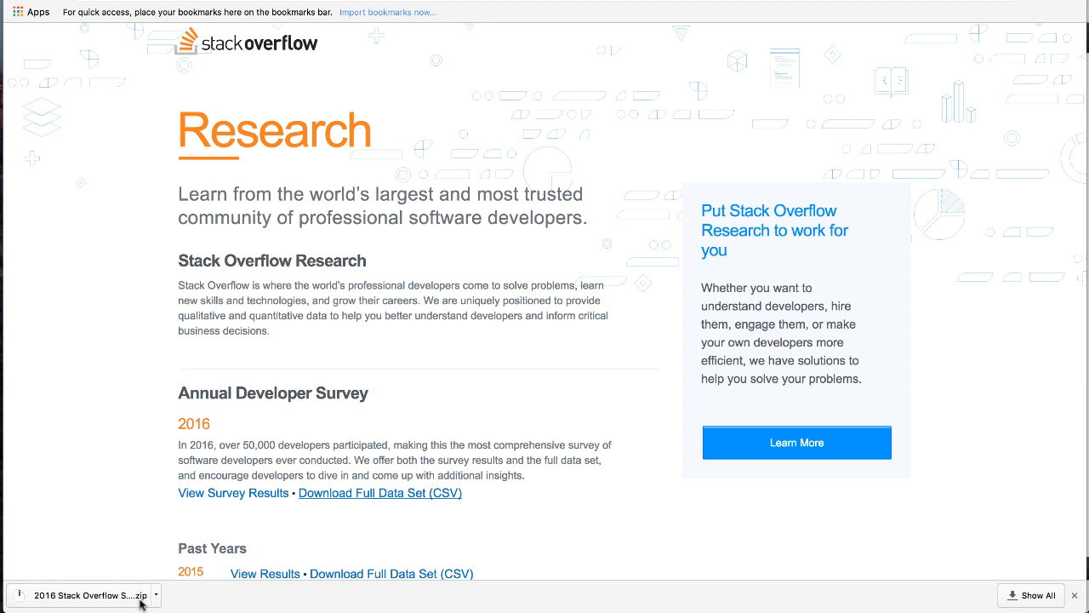
pyautogui.click(80, 595)
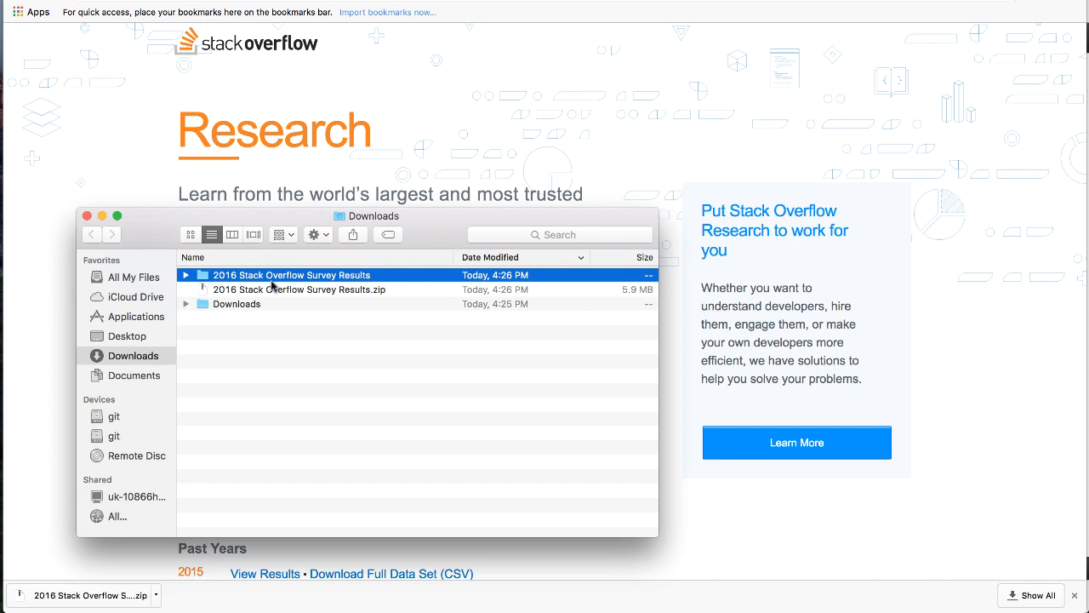
# Step: Open the extracted survey folder and start renaming the responses CSV to 2016StackOverflowSurveyResponses.csv
pyautogui.doubleClick(292, 274)
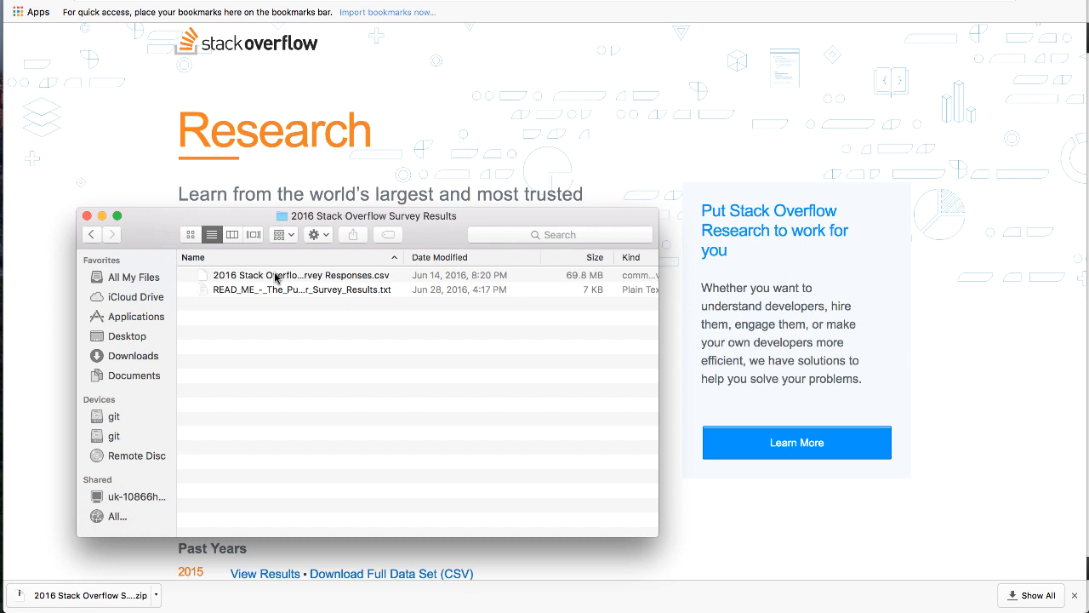
pyautogui.click(302, 275)
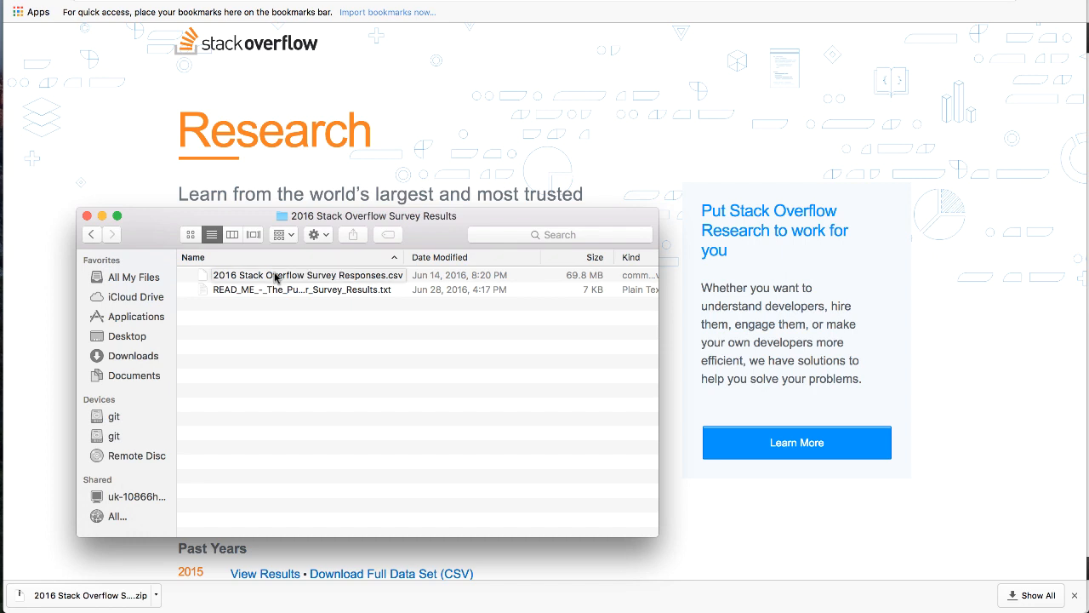
pyautogui.rightClick(307, 275)
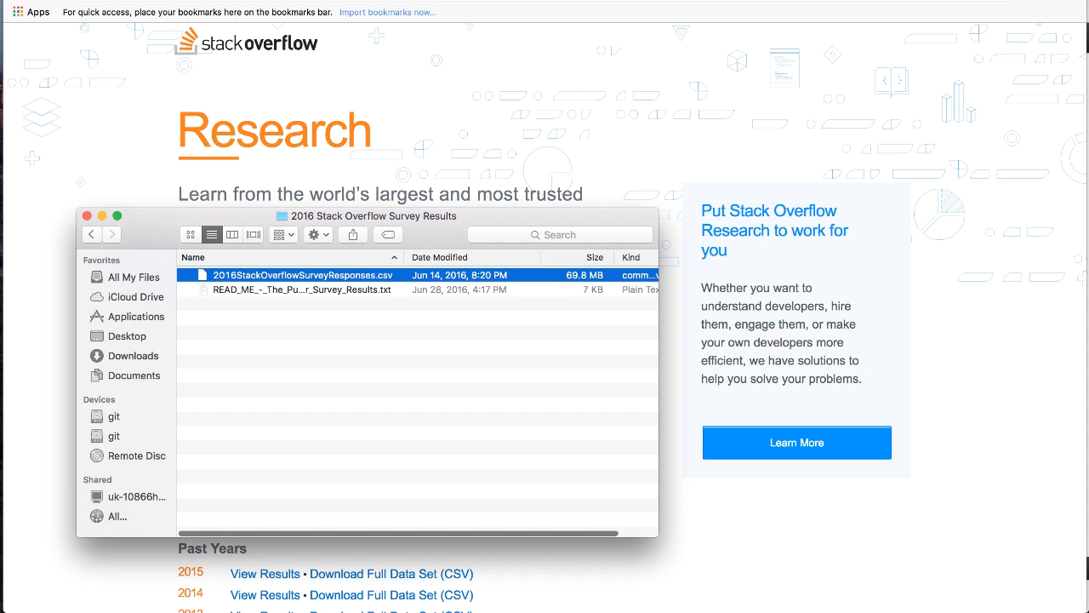
# Step: Go to S3 and create the bucket 'stackoverflow-analytics' in the Oregon region
pyautogui.click(139, 34)
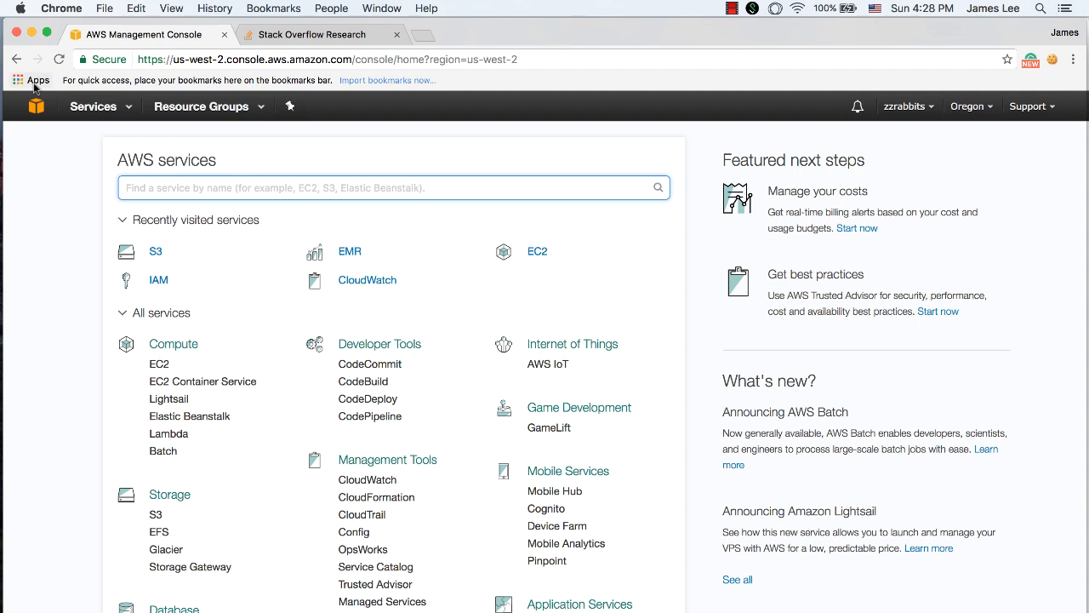
pyautogui.click(93, 106)
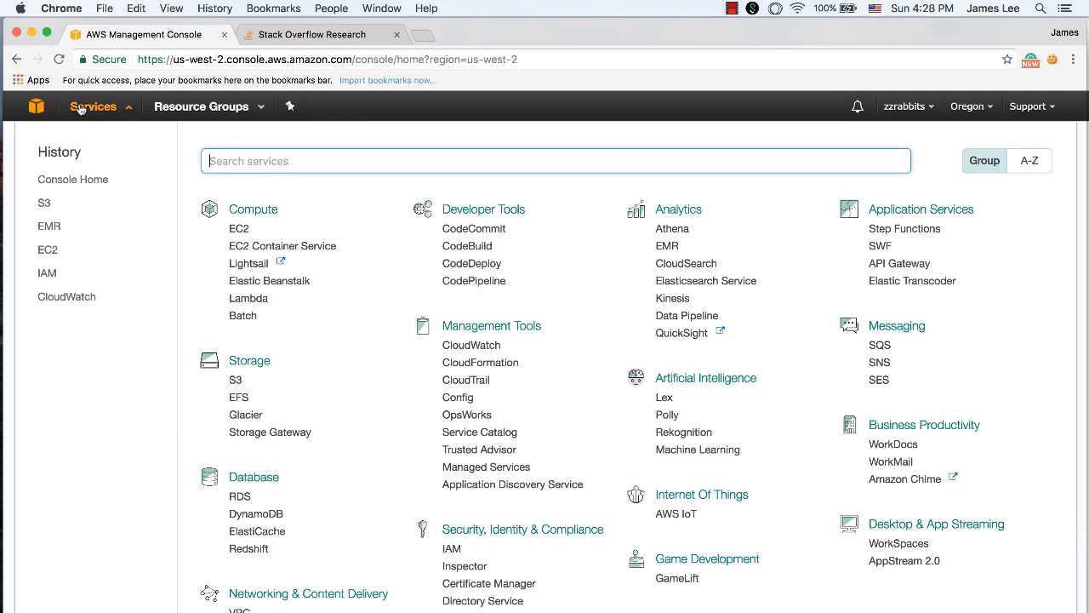
pyautogui.moveTo(236, 379)
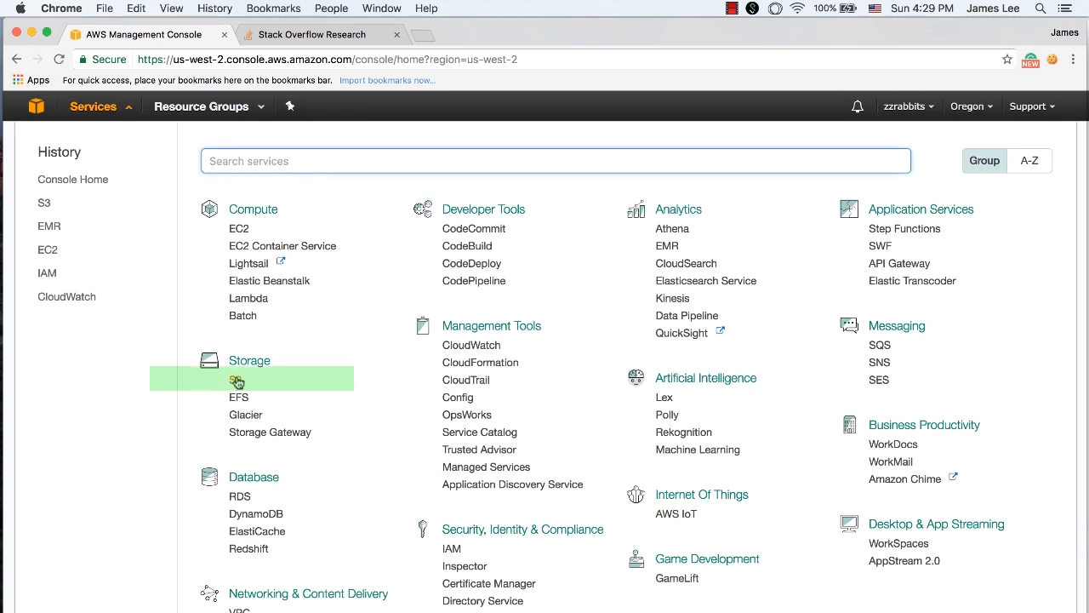
pyautogui.click(236, 379)
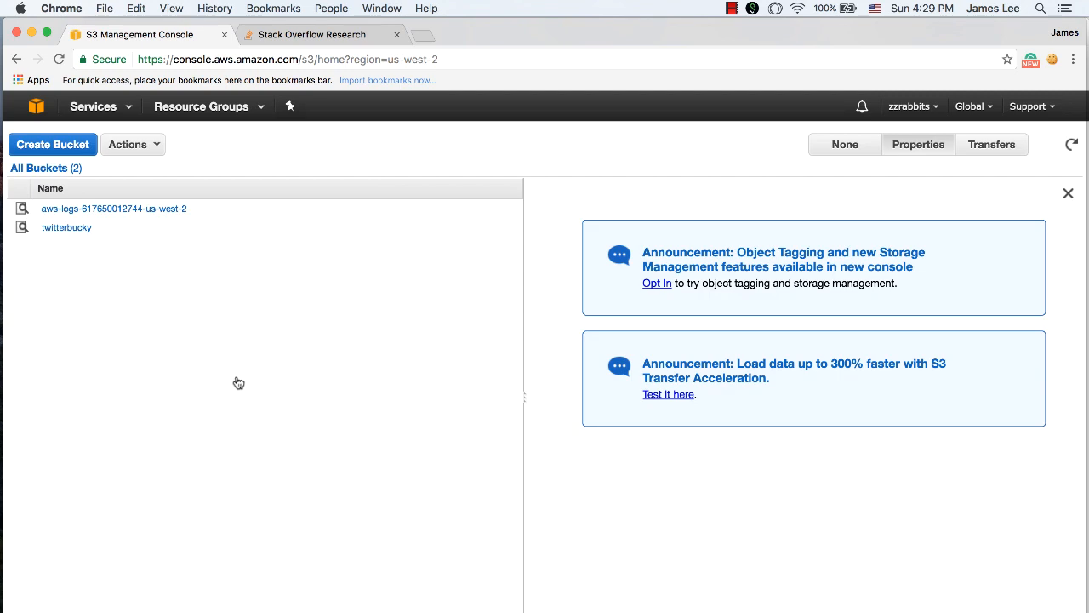
pyautogui.moveTo(131, 240)
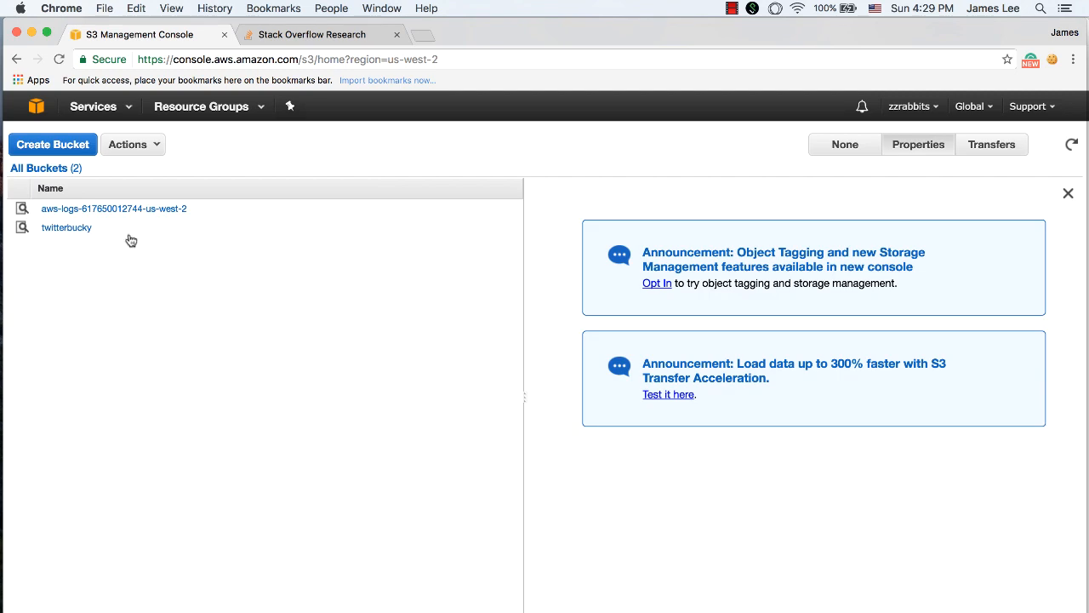
pyautogui.click(52, 144)
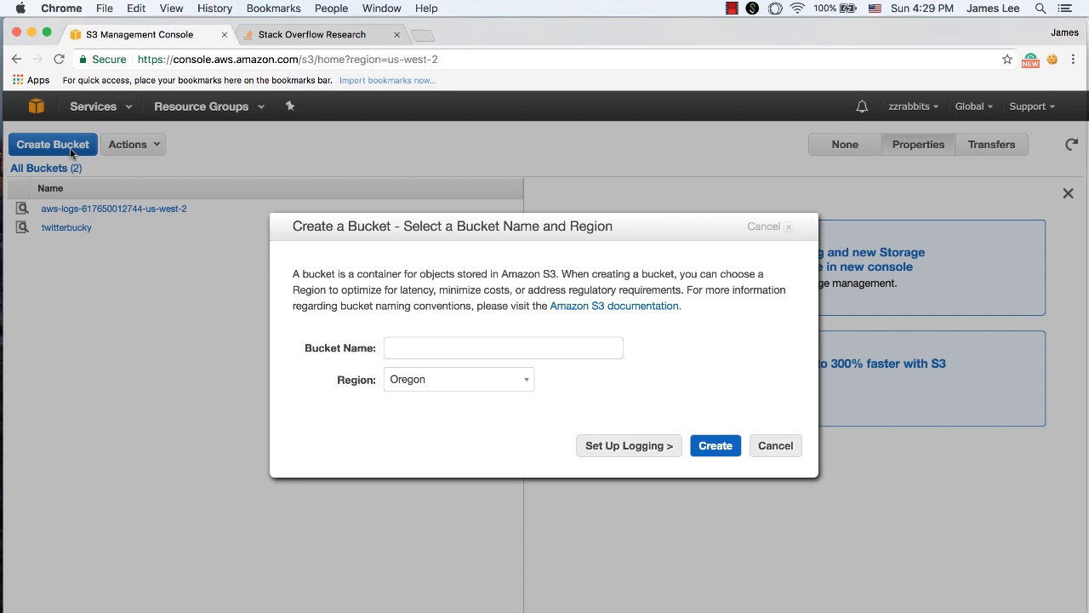
pyautogui.write('stackoverflow-analytics')
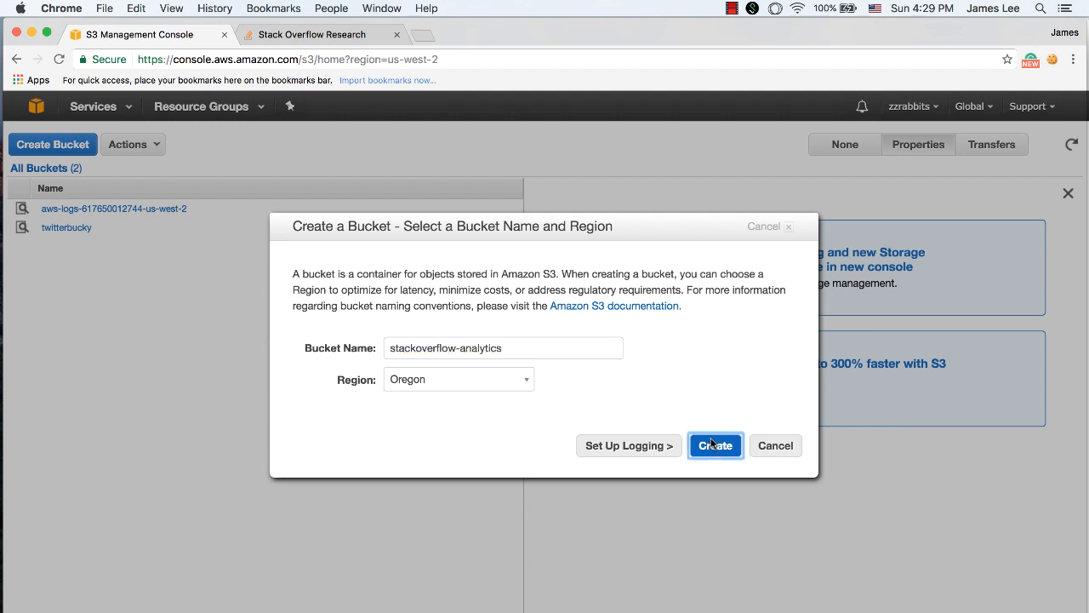
pyautogui.click(714, 445)
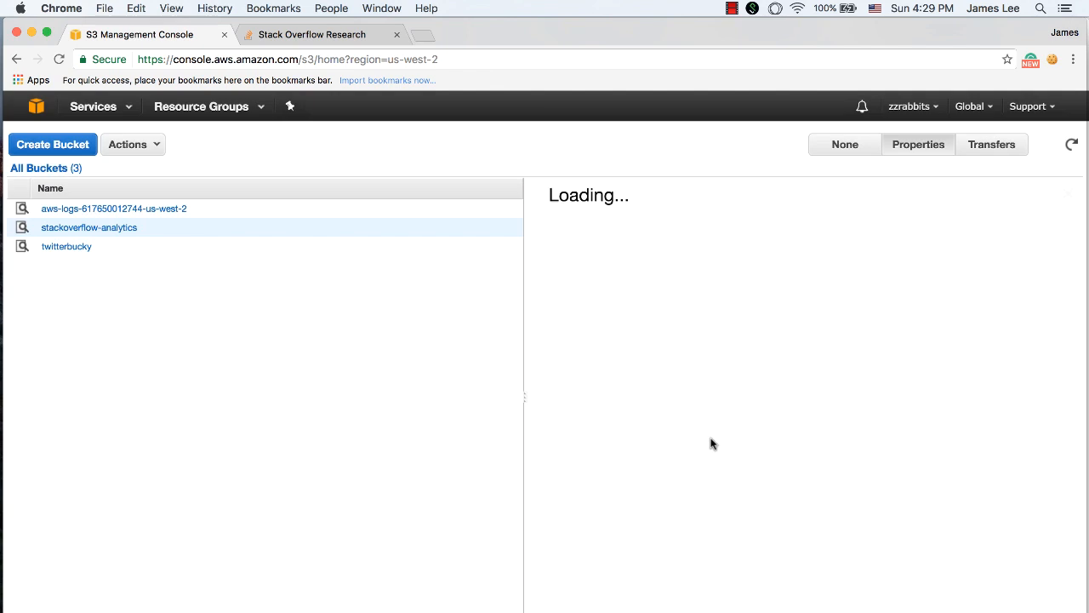
# Step: Upload 2016StackOverflowSurveyResponses.csv from the 2016 Stack Overflow Survey Results folder into stackoverflow-analytics
pyautogui.click(90, 227)
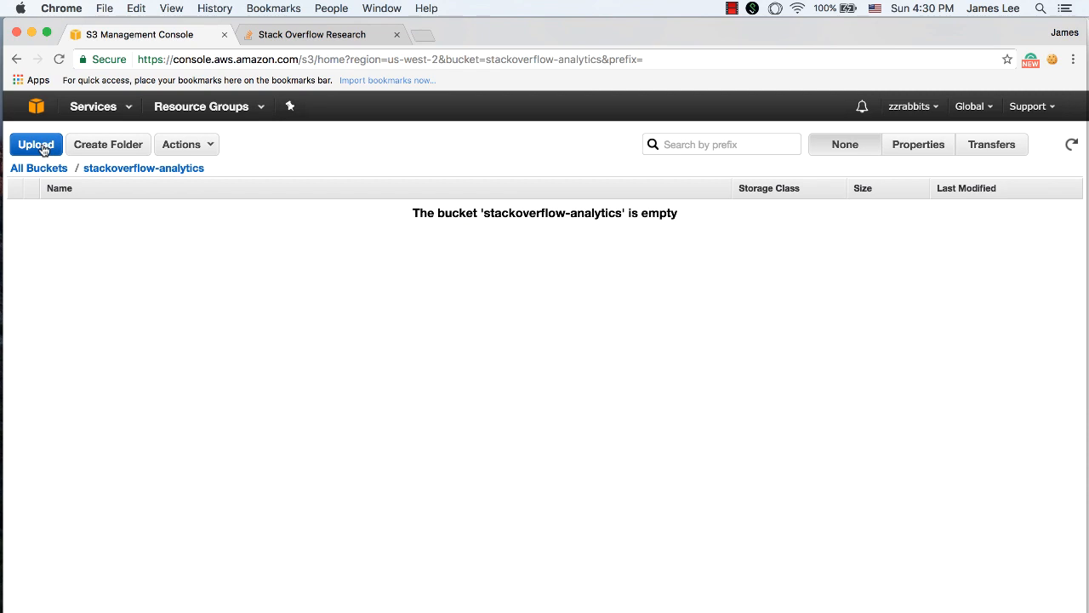
pyautogui.click(36, 144)
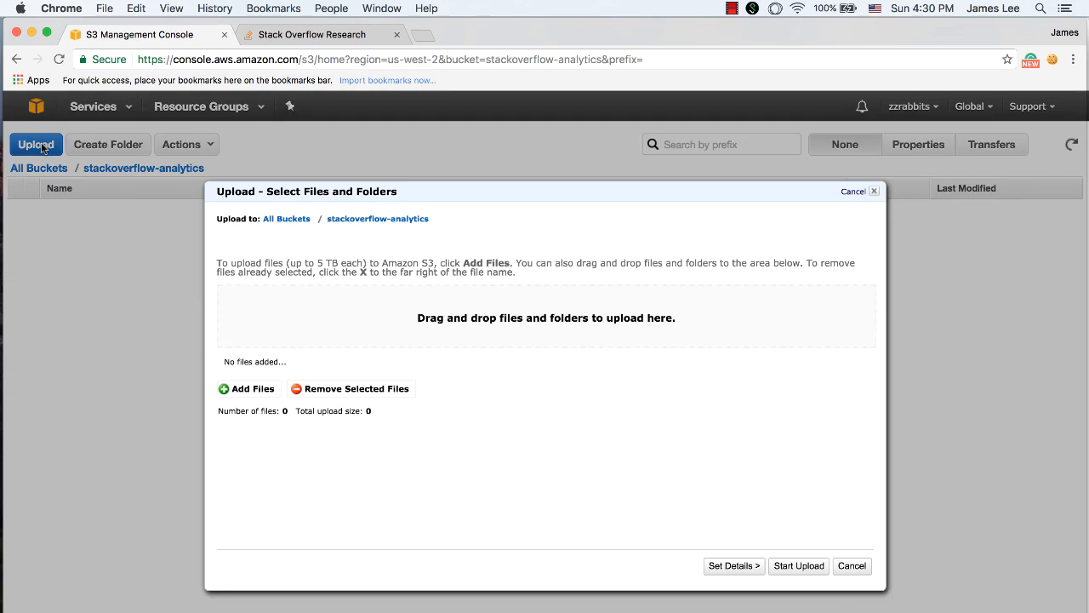
pyautogui.click(248, 388)
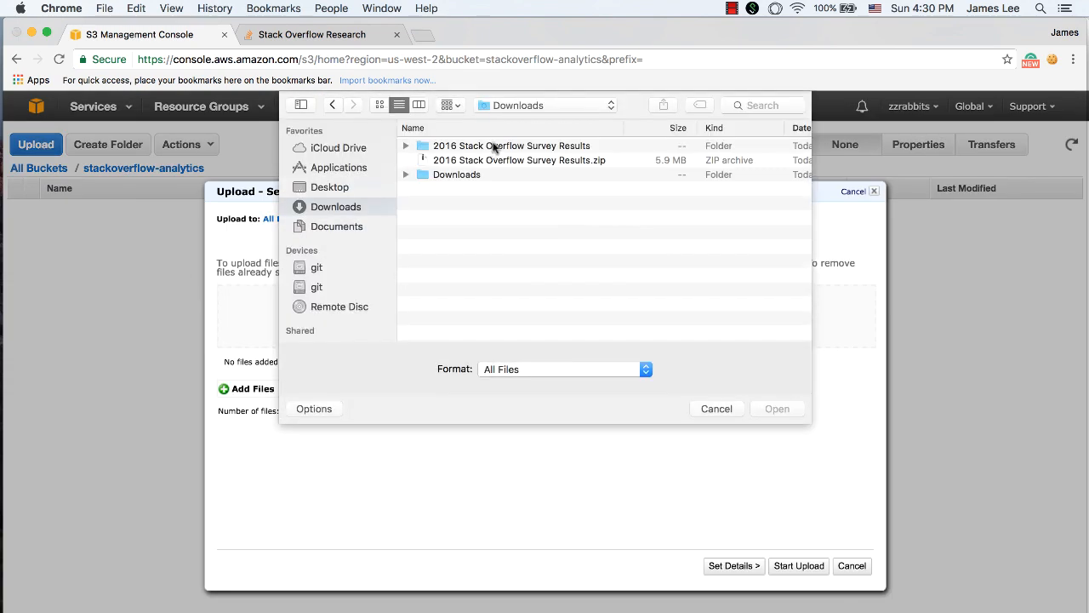
pyautogui.doubleClick(511, 146)
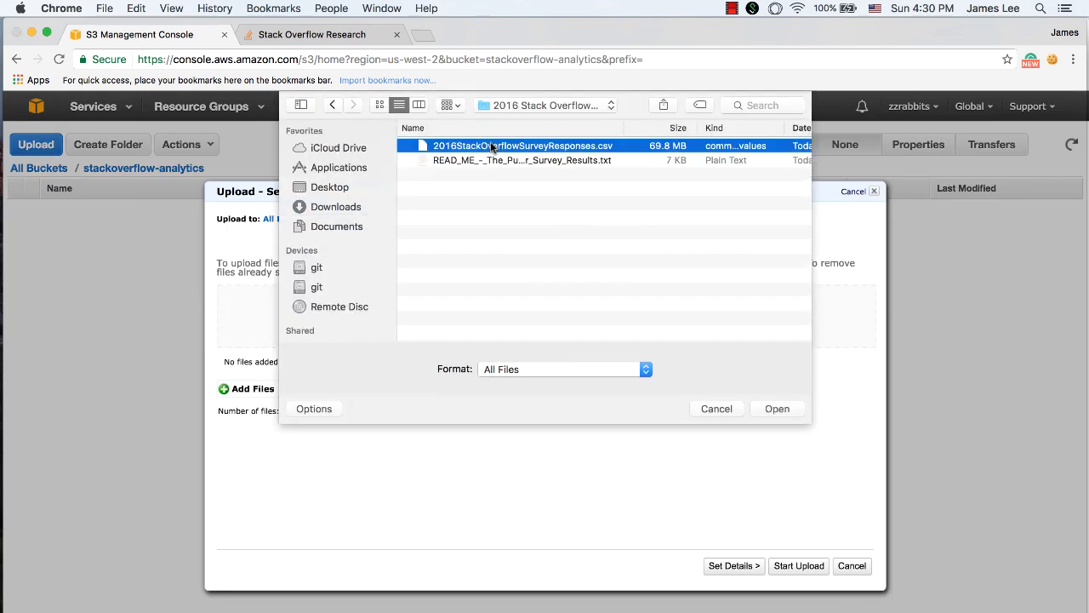
pyautogui.click(776, 409)
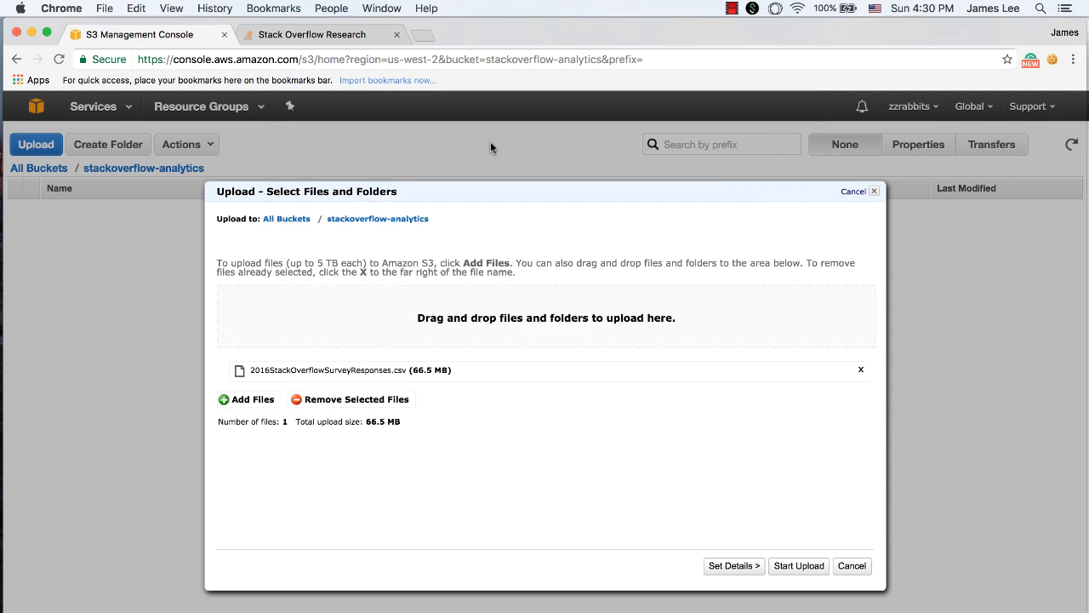
pyautogui.click(798, 565)
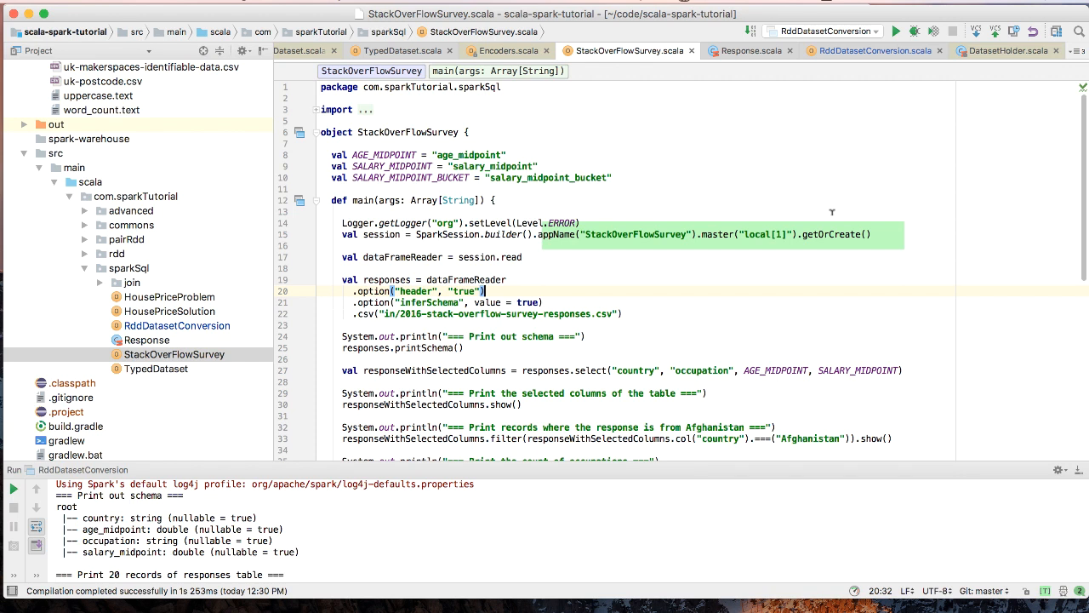
pyautogui.moveTo(720, 229)
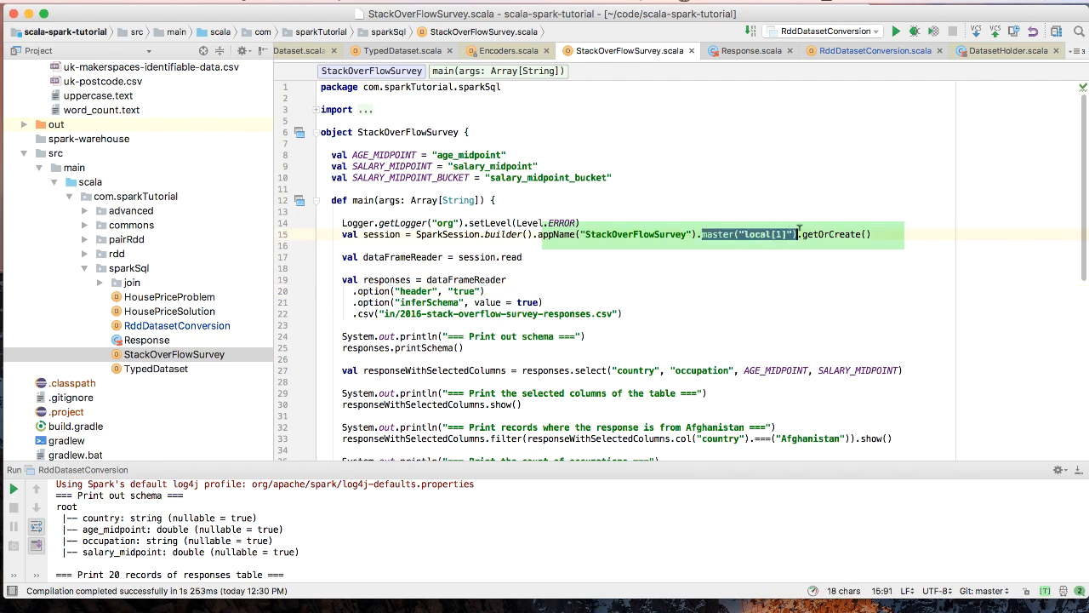
# Step: Delete .master("local[1]") from line 15 of StackOverFlowSurvey.scala
pyautogui.press('Backspace')
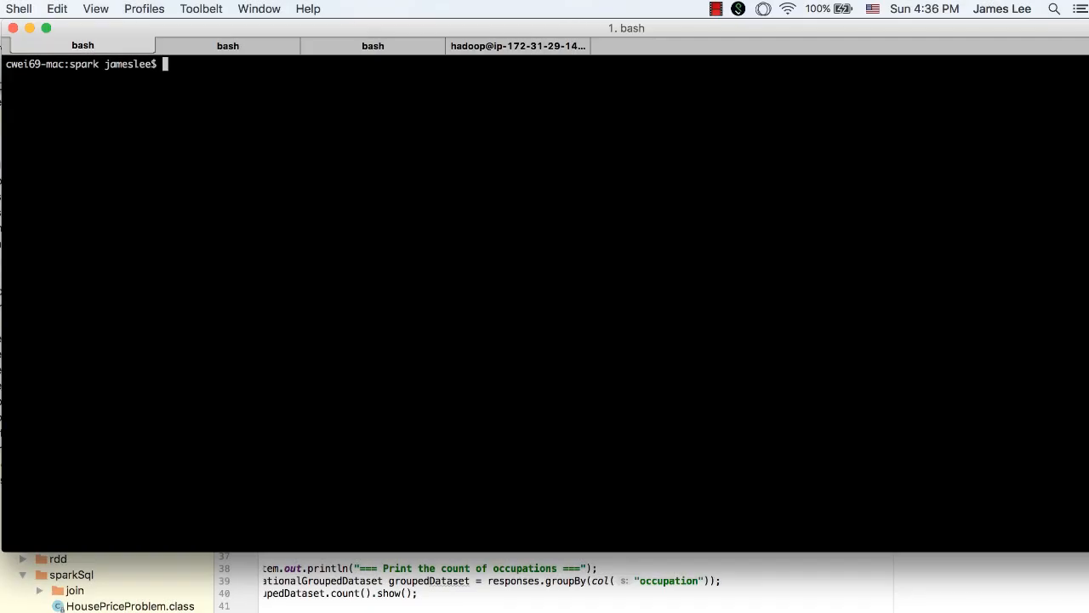
# Step: Run ./gradlew clean jar and list the build output folder
pyautogui.write('./gradlew clean jar')
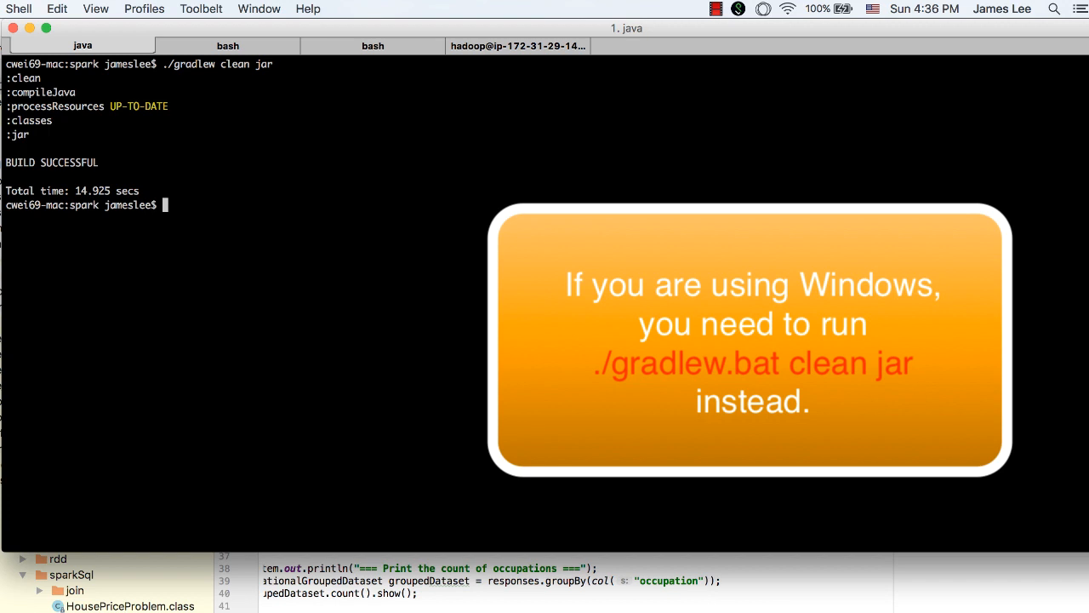
pyautogui.write('ls b')
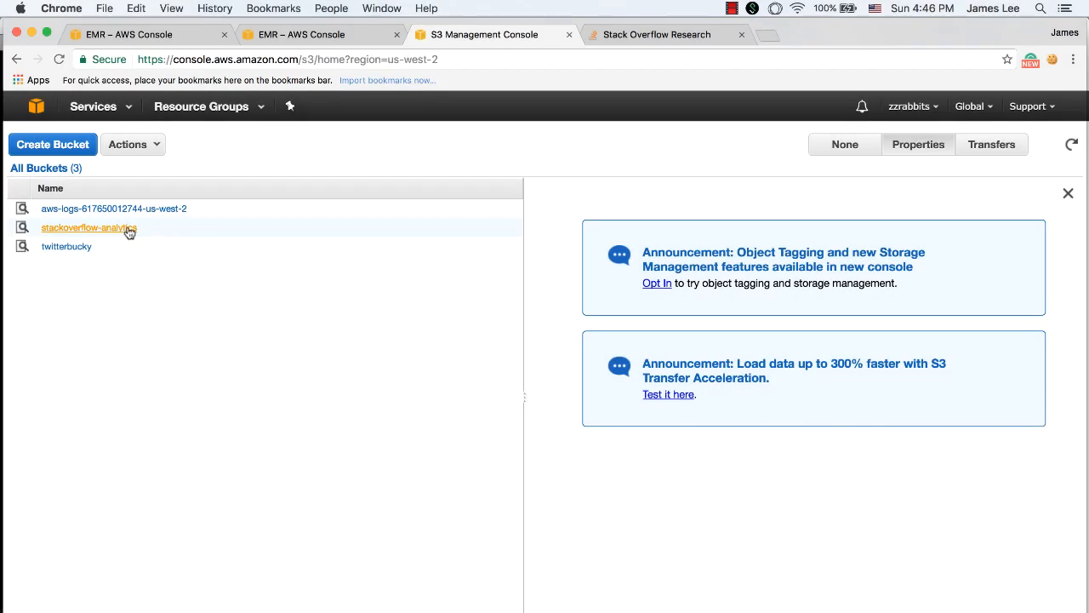
# Step: Upload StackOverFlowSurvey-spark.jar from libs into the stackoverflow-analytics bucket
pyautogui.click(89, 227)
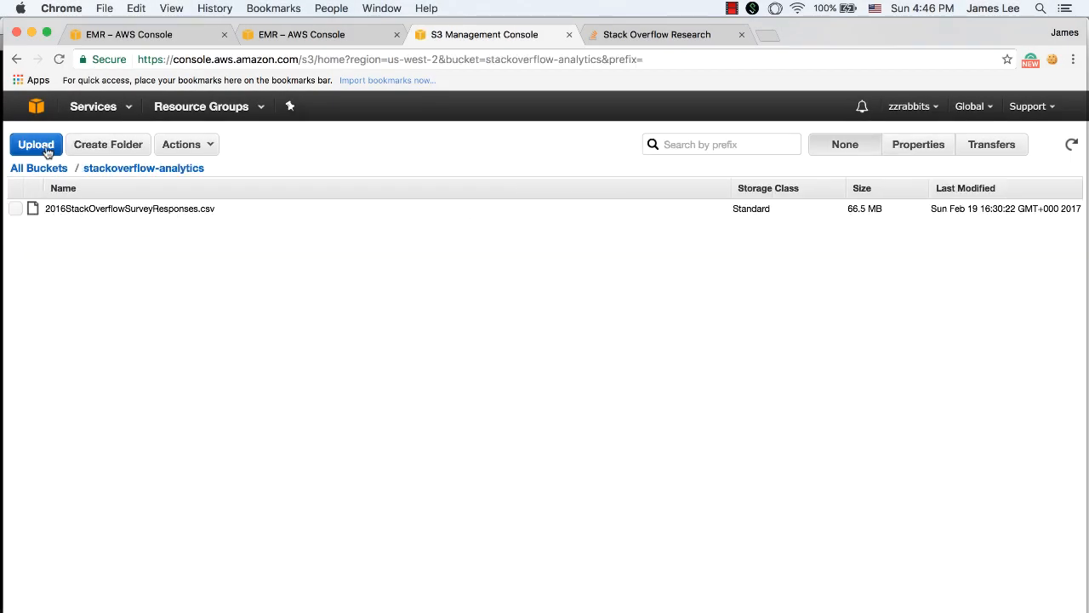
pyautogui.click(36, 144)
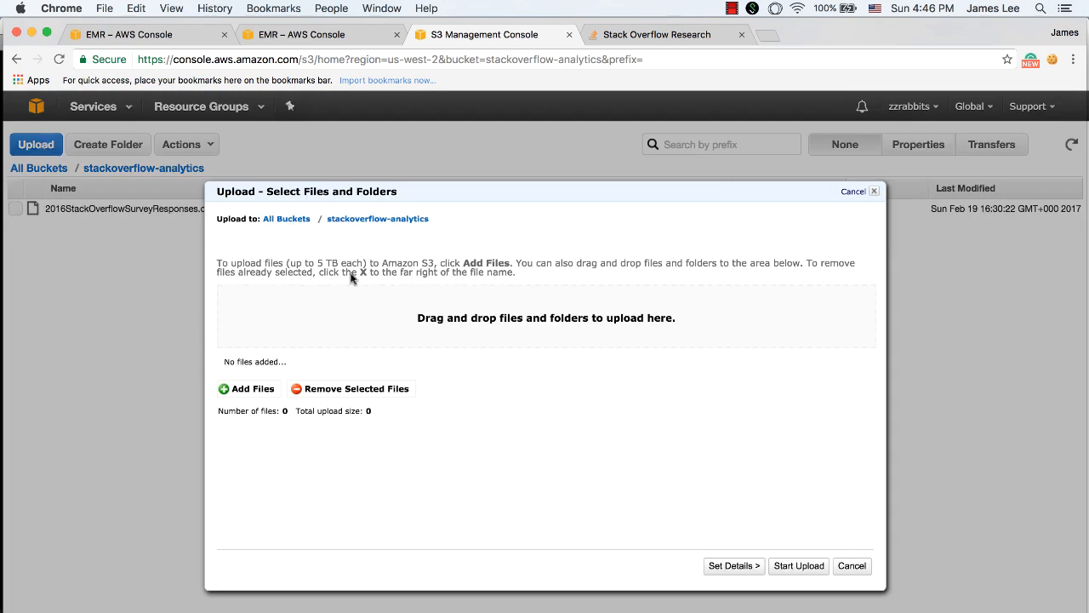
pyautogui.click(247, 388)
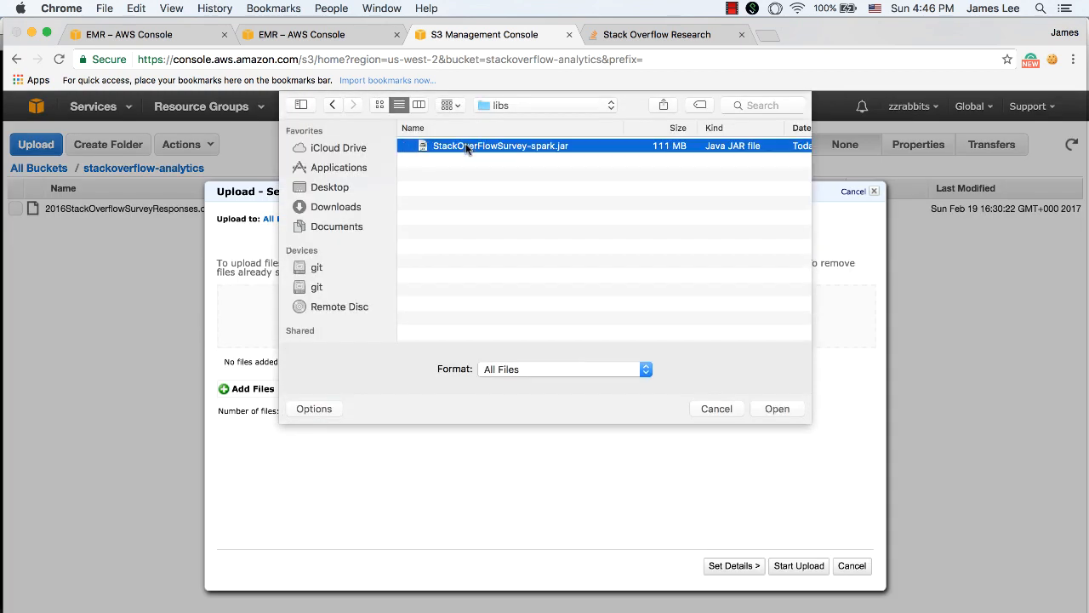
pyautogui.click(776, 408)
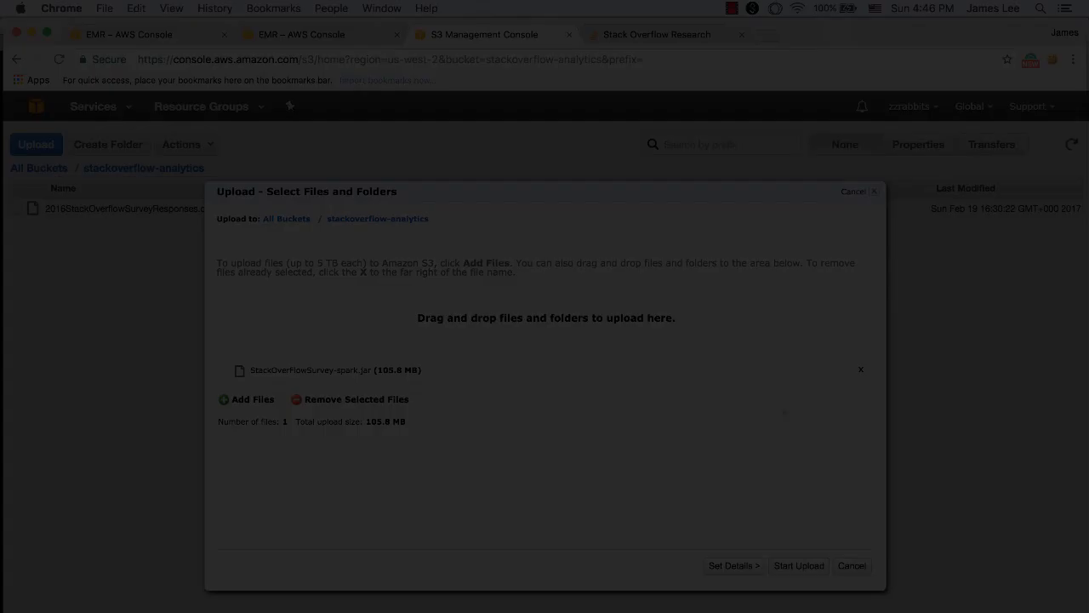
pyautogui.click(797, 565)
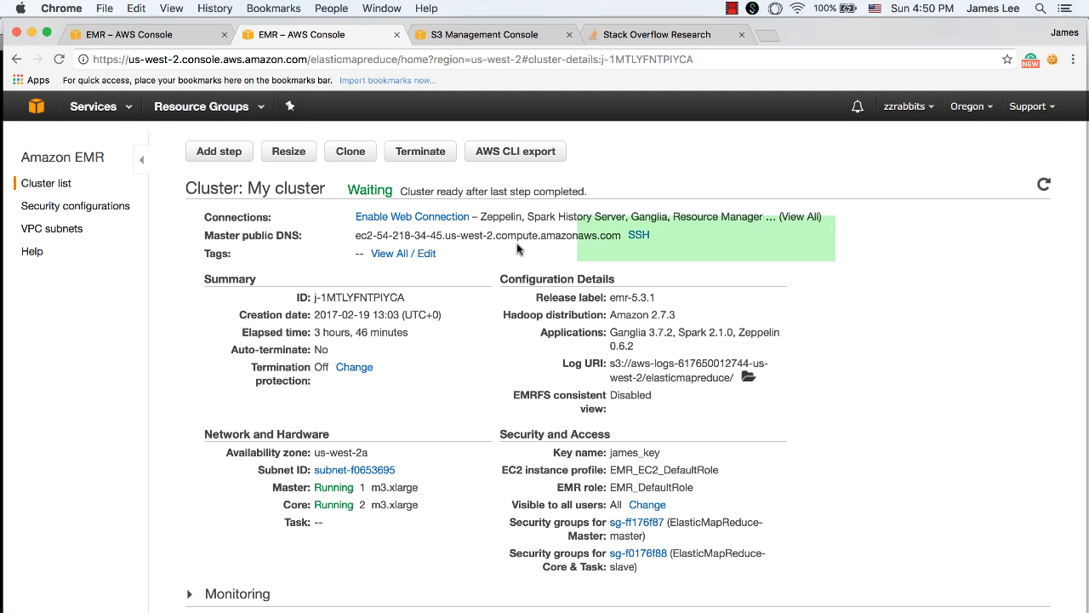
# Step: View the master node's SSH connection instructions, including the Windows tab
pyautogui.click(638, 235)
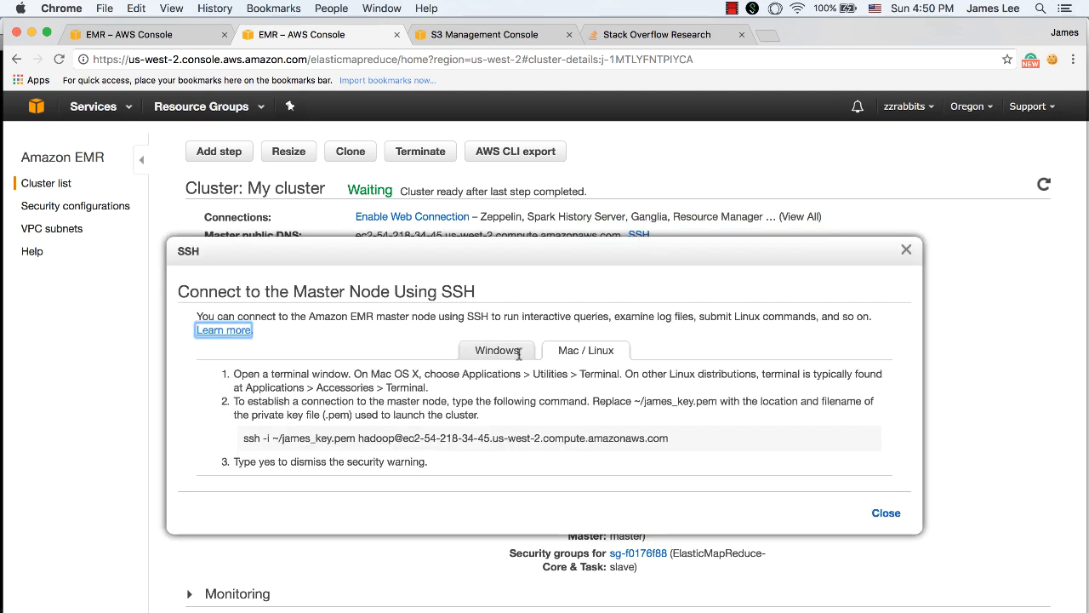
pyautogui.moveTo(487, 356)
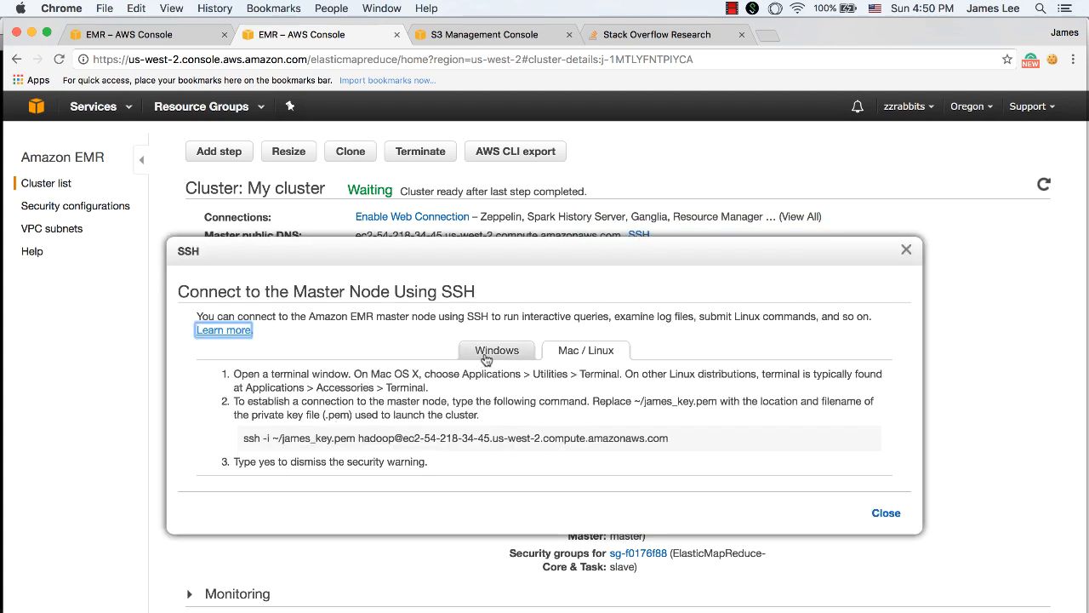
pyautogui.click(497, 350)
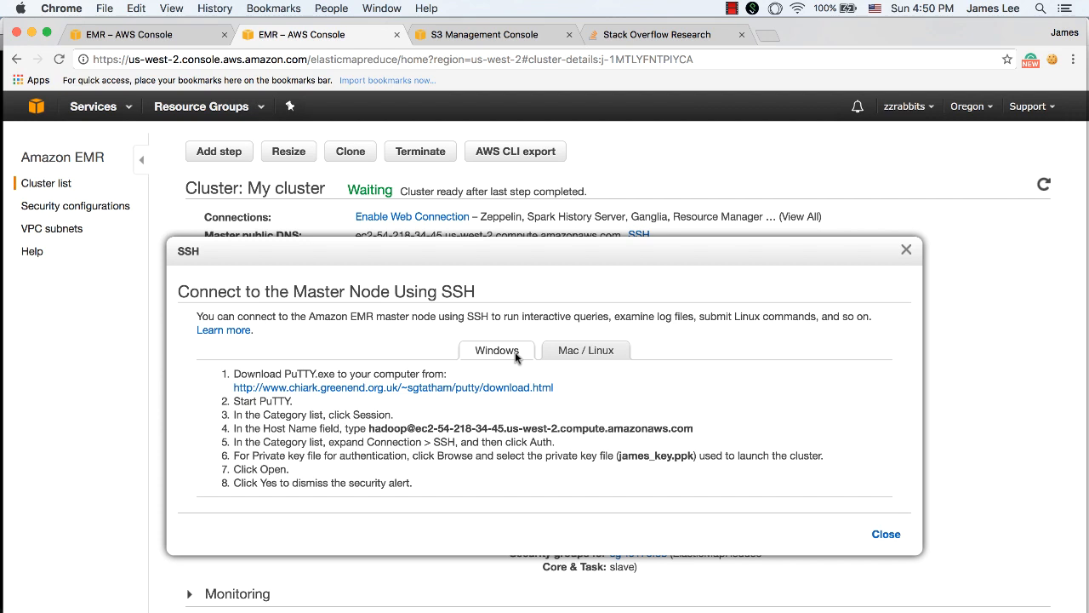
pyautogui.click(587, 350)
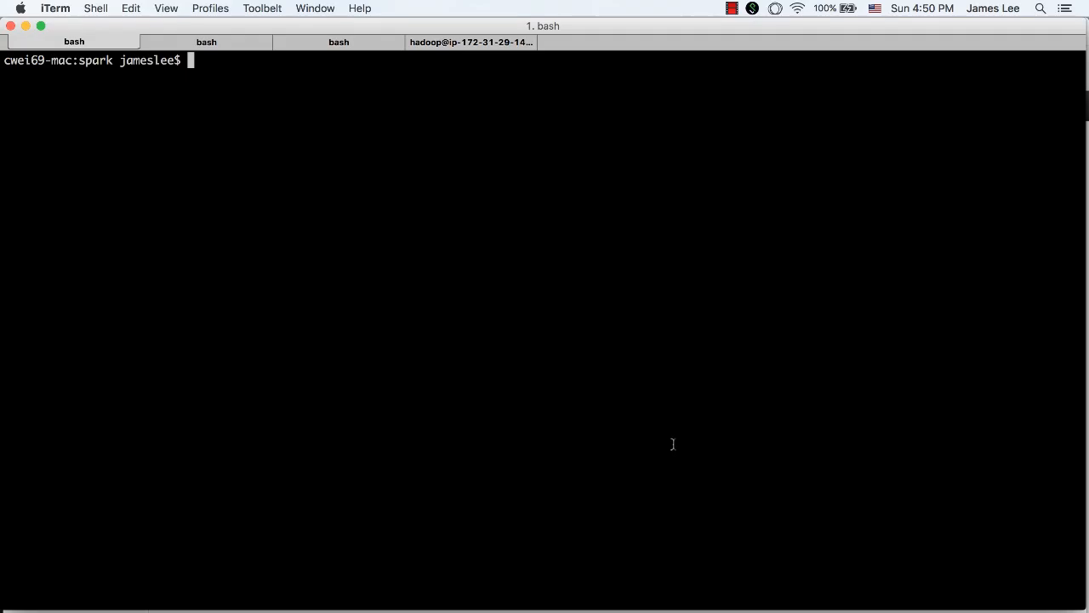
# Step: SSH into the EMR master as hadoop using ~/james_key.pem
pyautogui.write('ssh -i ~/james_key.pem hadoop@ec2-54-218-34-45.us-west-2.compute.amazonaws.com')
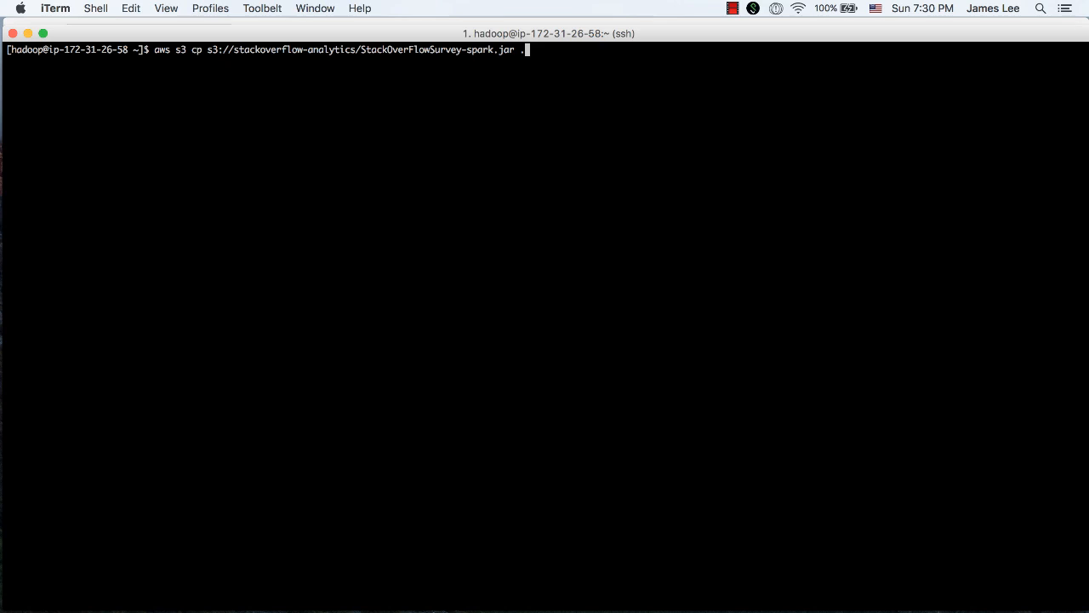
pyautogui.press('Return')
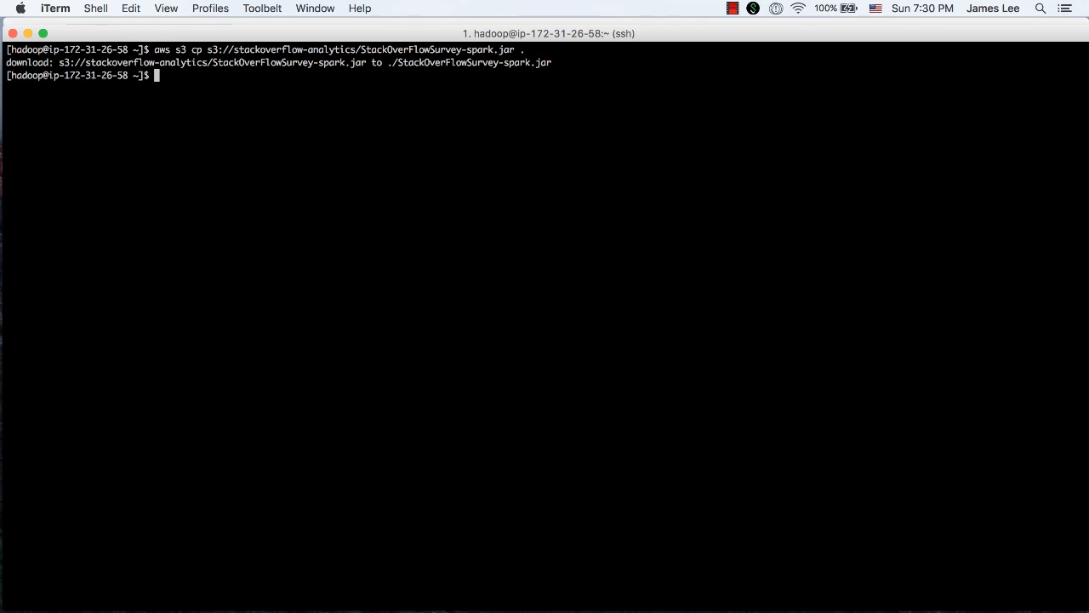
# Step: Confirm the jar with ls and run spark-submit ./StackOverFlowSurvey-spark.jar
pyautogui.write('ls')
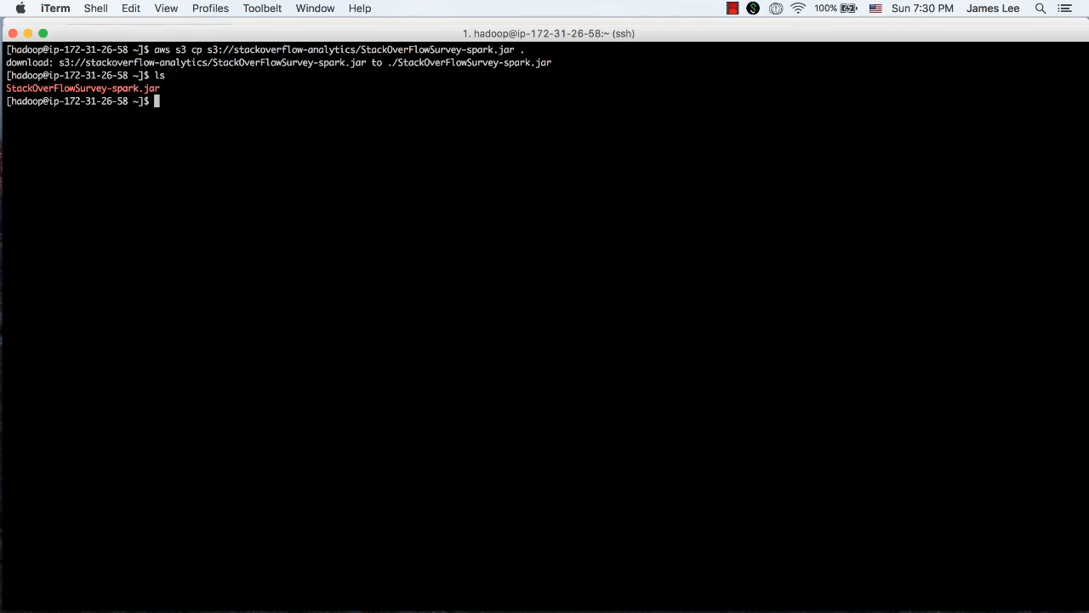
pyautogui.write('spark-submit ./StackOverFlowSurvey-spark.jar')
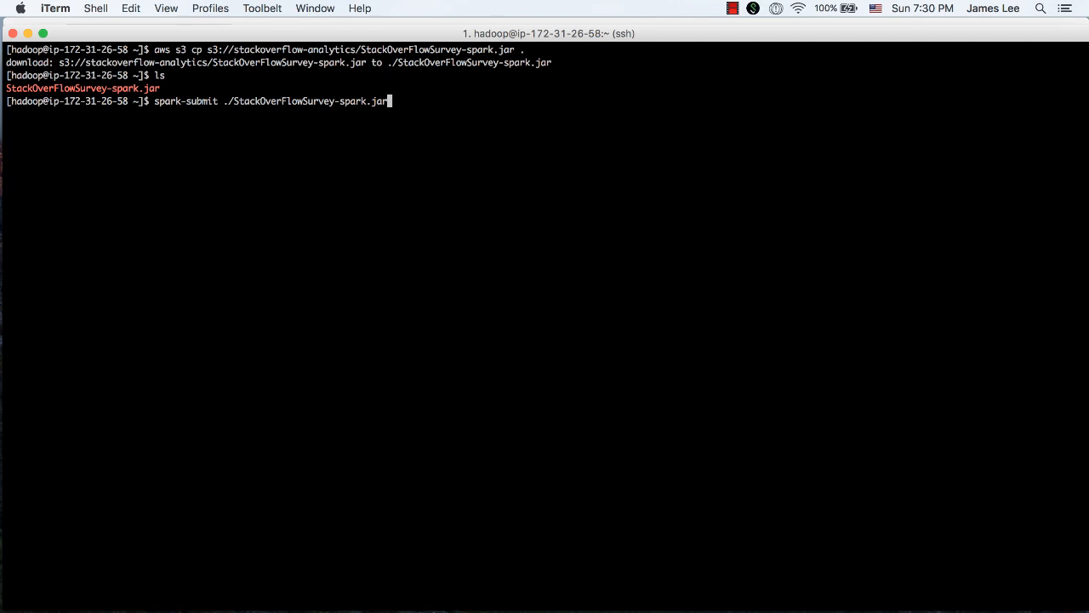
pyautogui.press('enter')
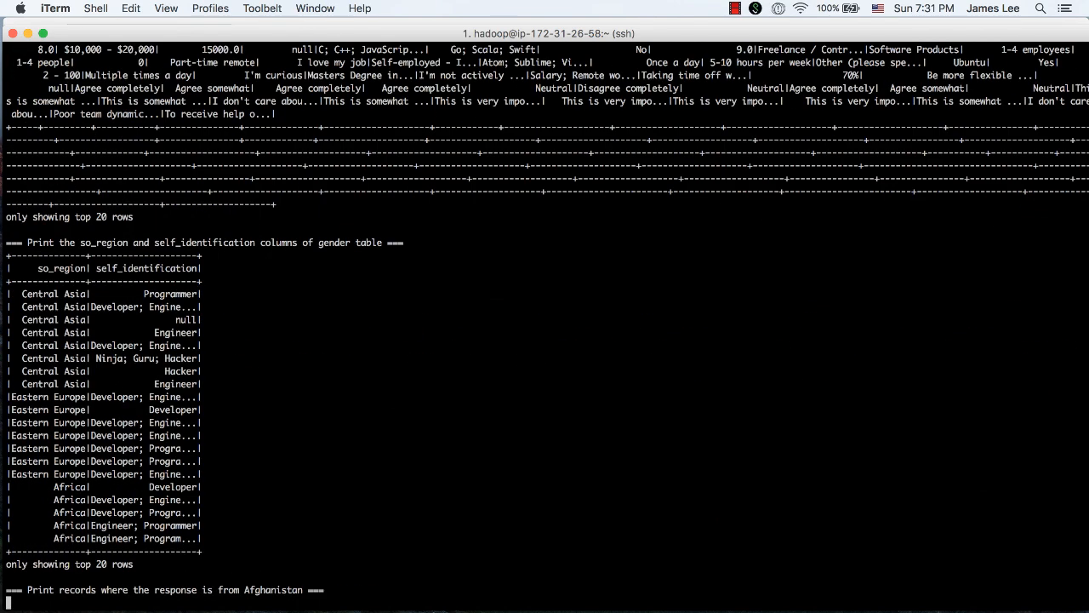
pyautogui.press('enter')
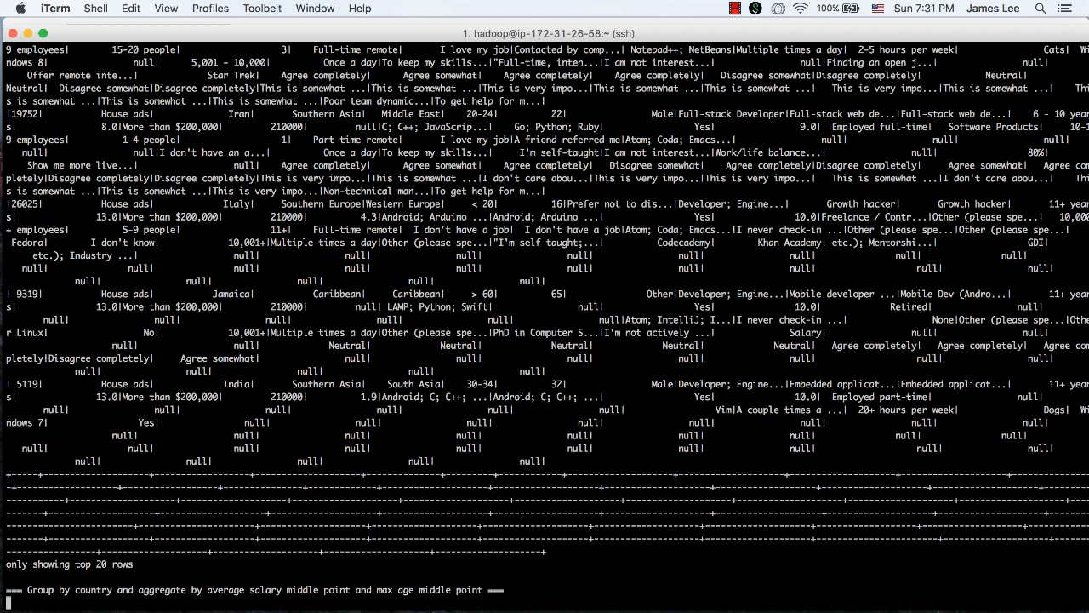